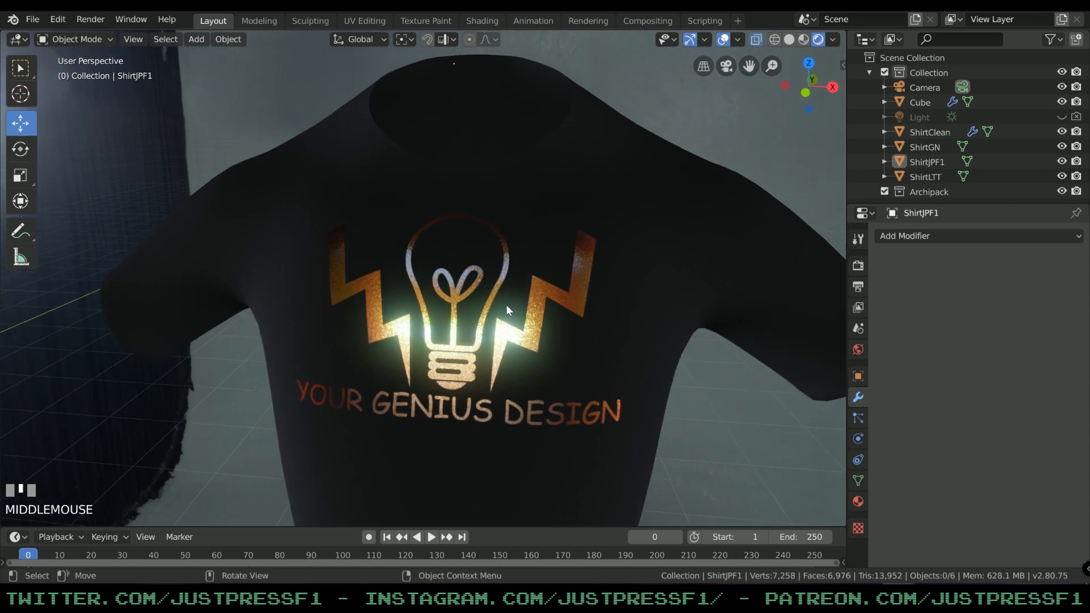
{"action": "mouse_move", "coordinate": [580, 352]}
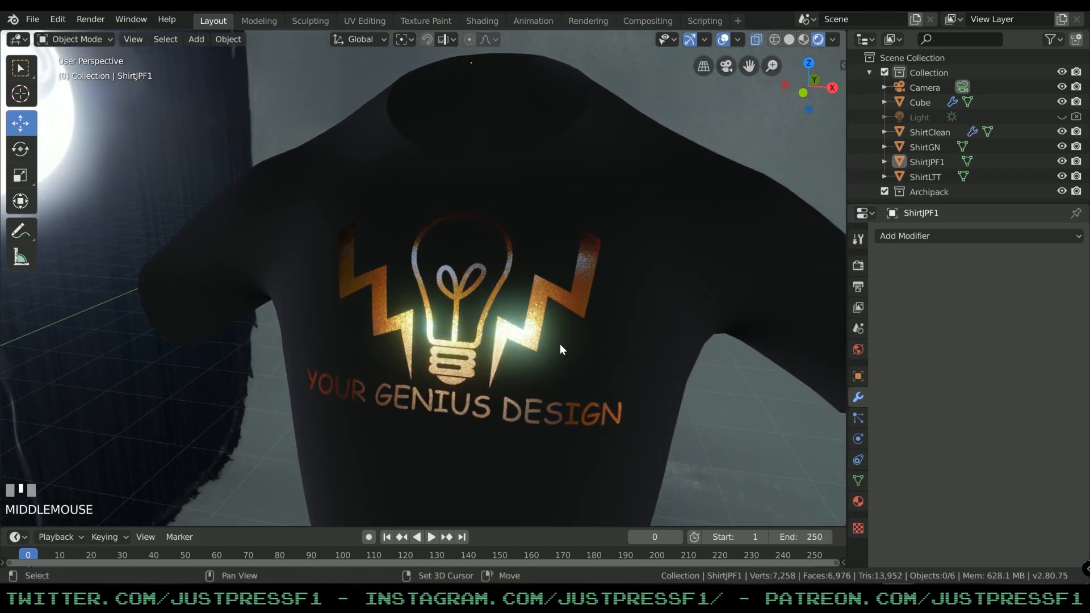
- Add cube Cube.001 beneath the white shirt, then orbit back and reselect ShirtClean
{"action": "key", "text": "shift+f"}
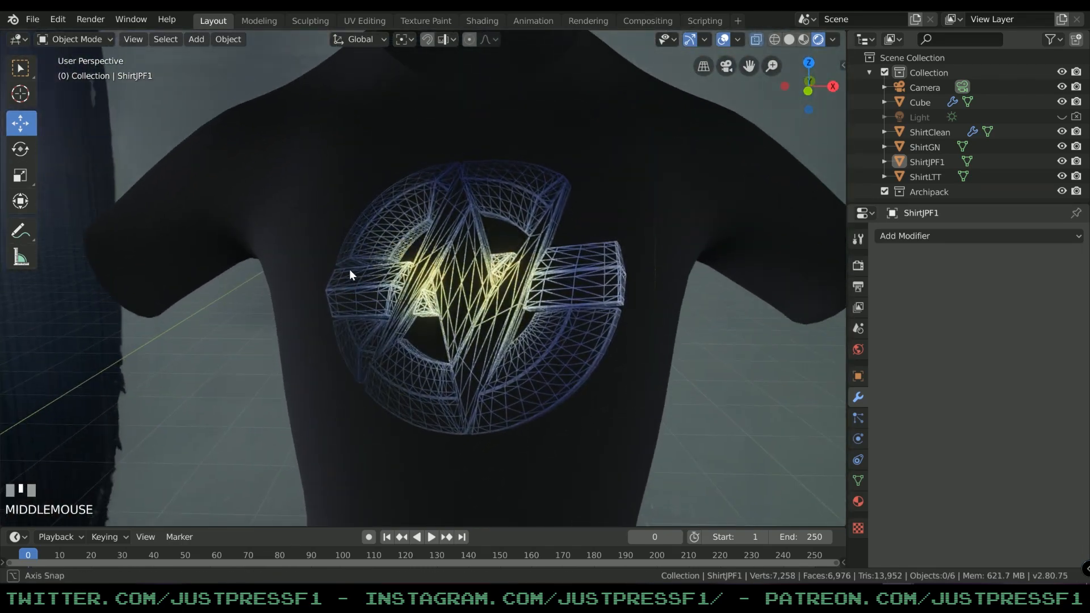
{"action": "left_click_drag", "start_coordinate": [350, 274], "coordinate": [470, 291]}
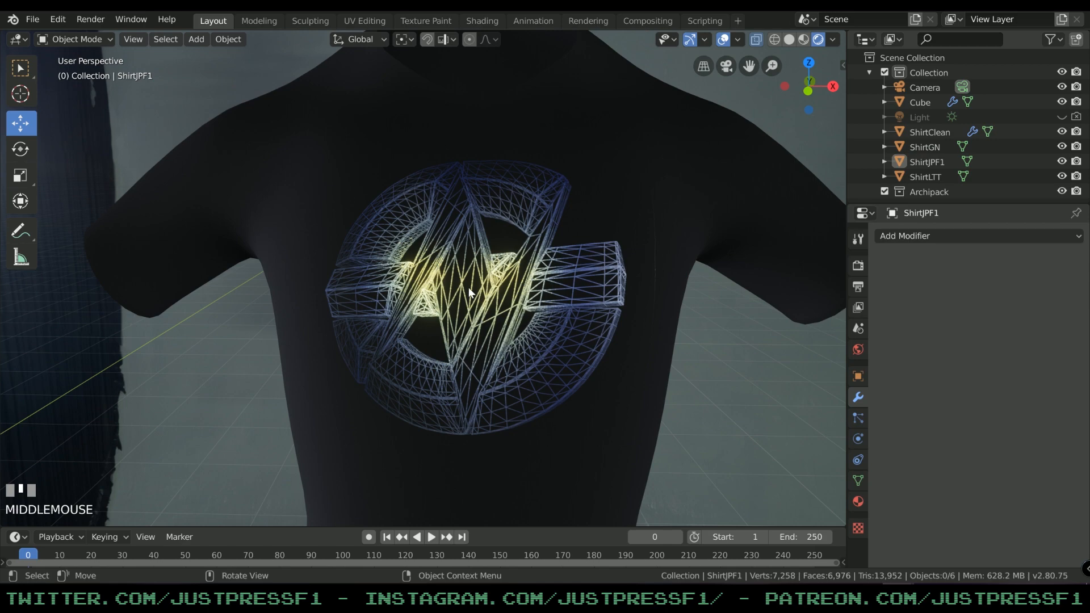
{"action": "key", "text": "shift+f"}
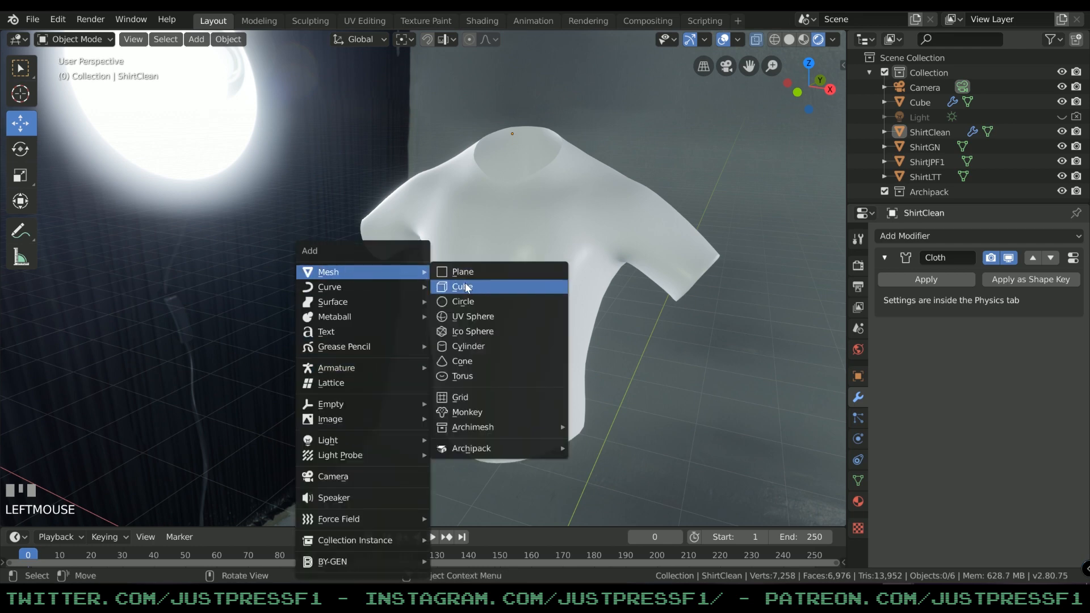
{"action": "left_click", "coordinate": [463, 286]}
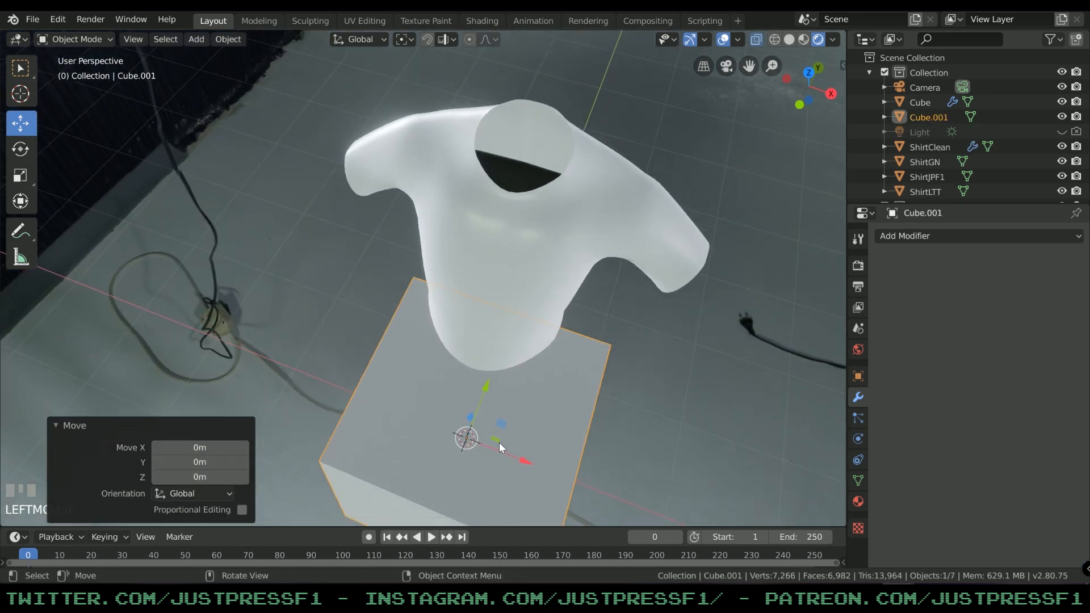
{"action": "left_click_drag", "start_coordinate": [500, 445], "coordinate": [591, 424]}
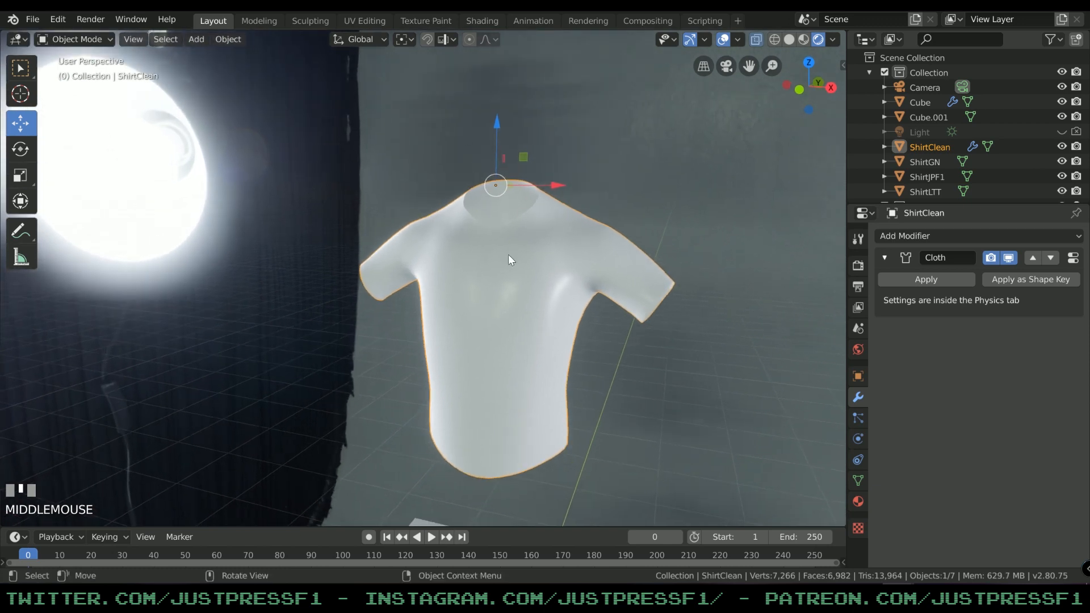
{"action": "mouse_move", "coordinate": [482, 20]}
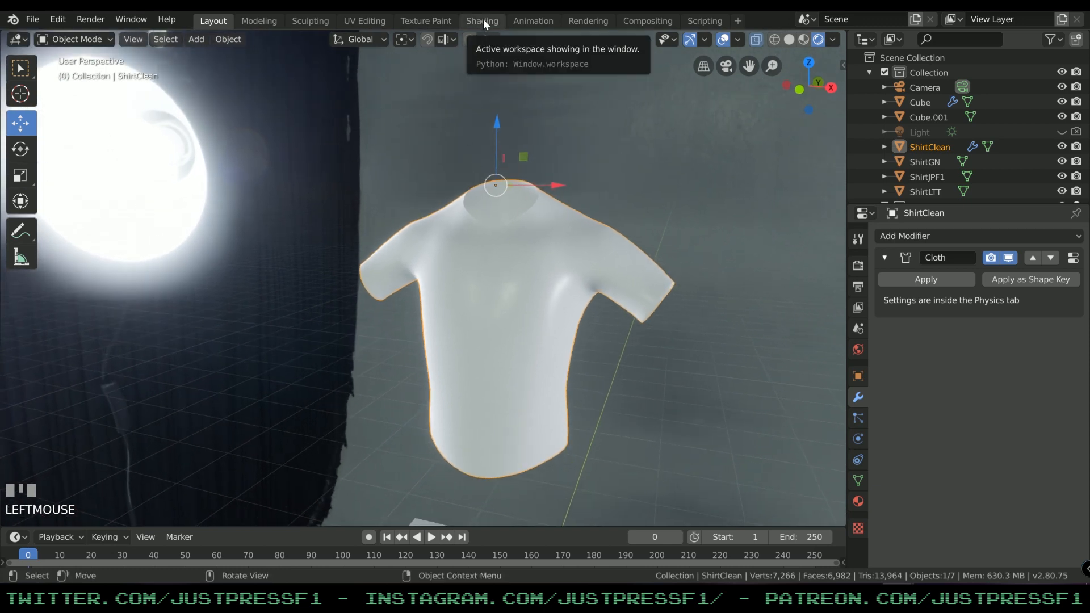
- In the Shading workspace, create a new shirt material named NewFoil
{"action": "left_click", "coordinate": [481, 21]}
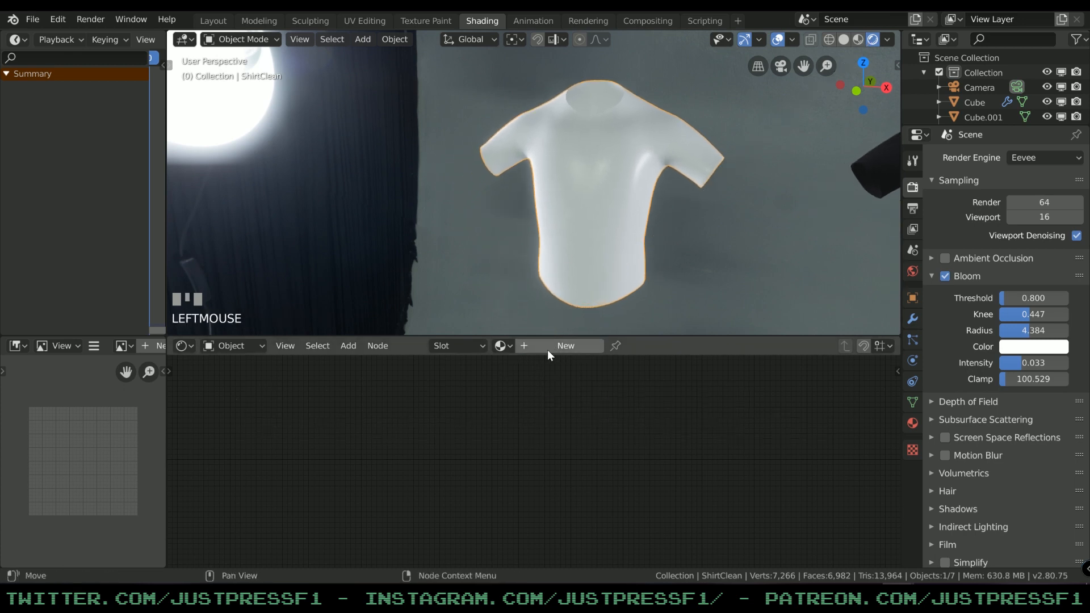
{"action": "left_click", "coordinate": [564, 345]}
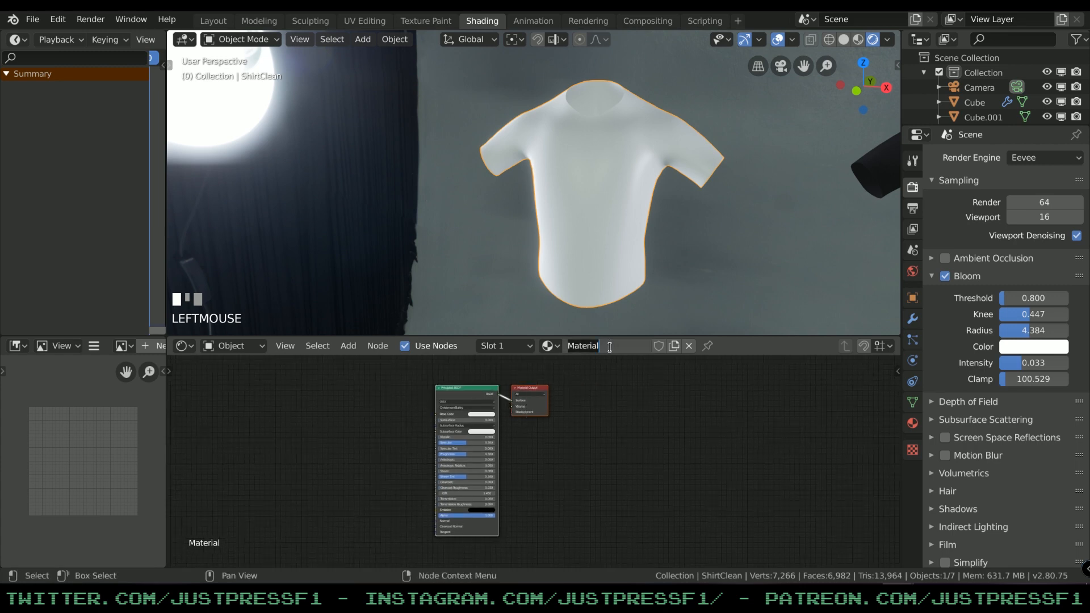
{"action": "type", "text": "NewFoil"}
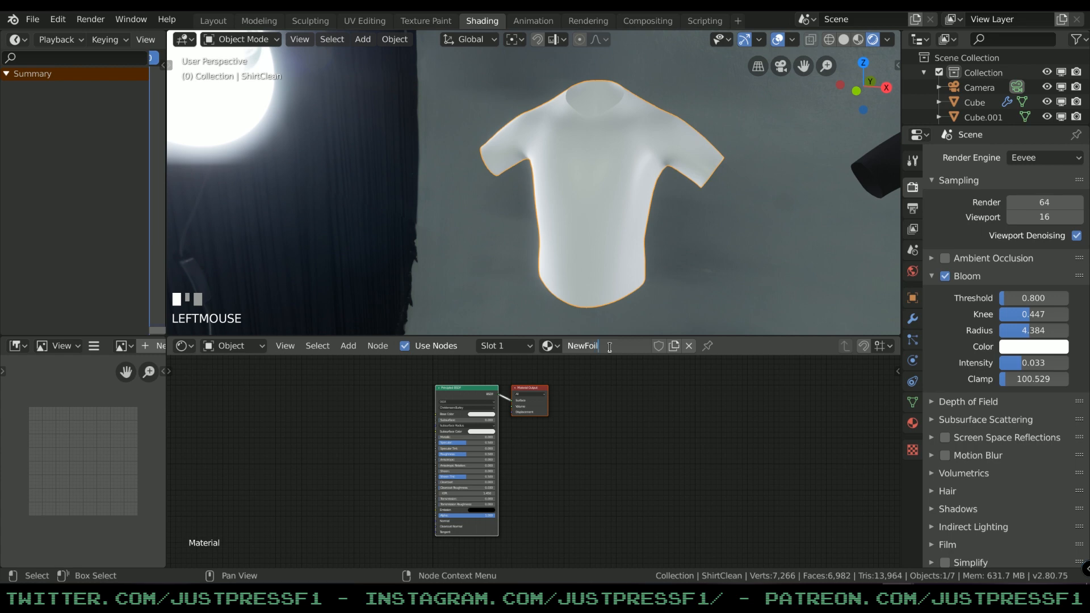
{"action": "key", "text": "Return"}
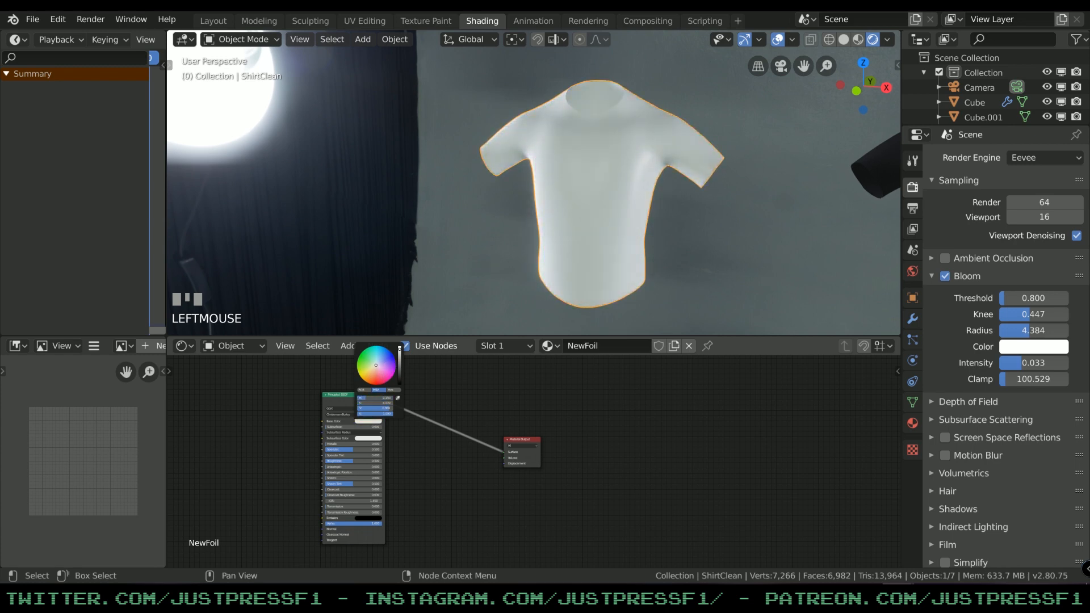
{"action": "left_click", "coordinate": [417, 471]}
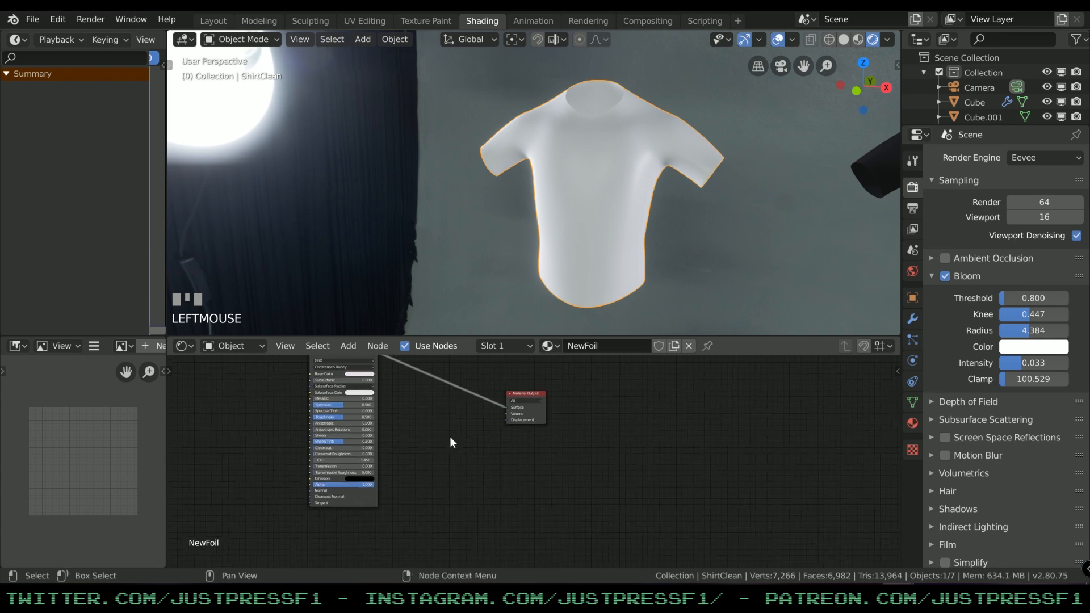
{"action": "mouse_move", "coordinate": [476, 461]}
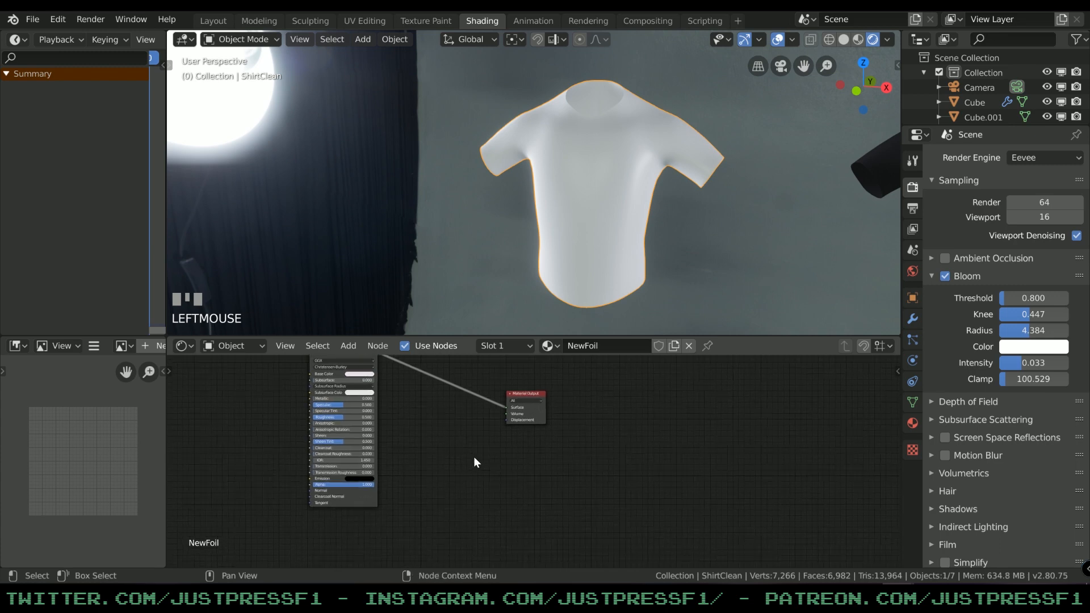
- Add a gold Glossy BSDF wired into the Material Output Surface, then duplicate it
{"action": "left_click", "coordinate": [347, 345]}
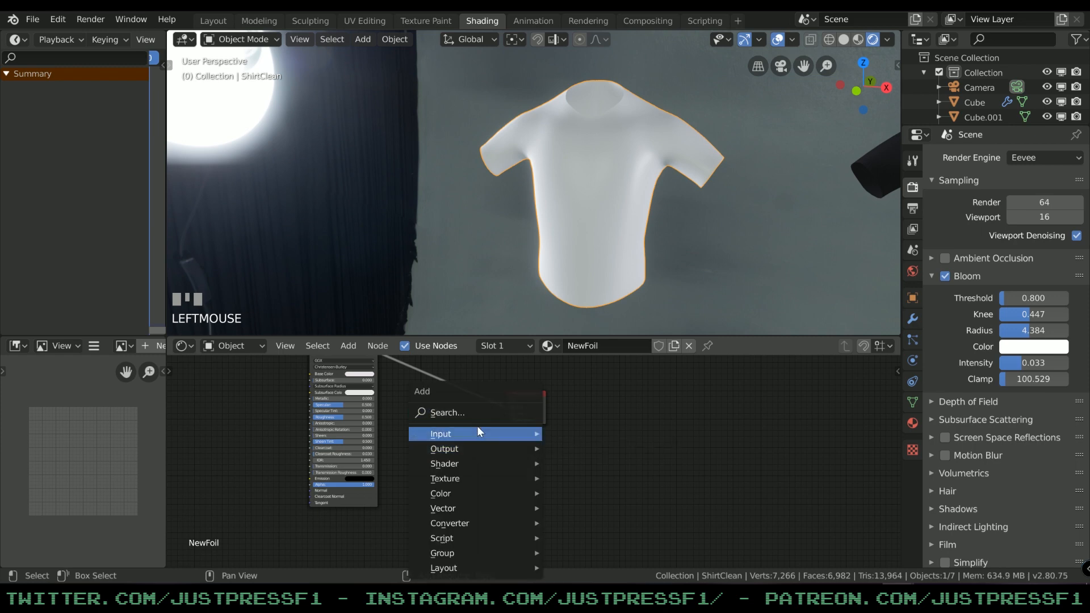
{"action": "left_click", "coordinate": [440, 433]}
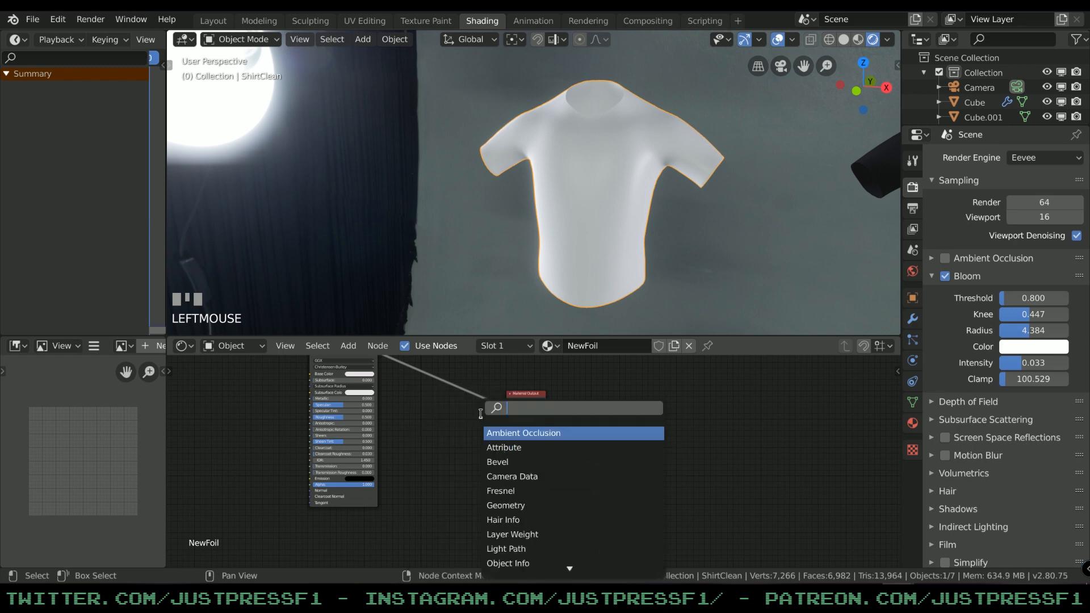
{"action": "type", "text": "gl"}
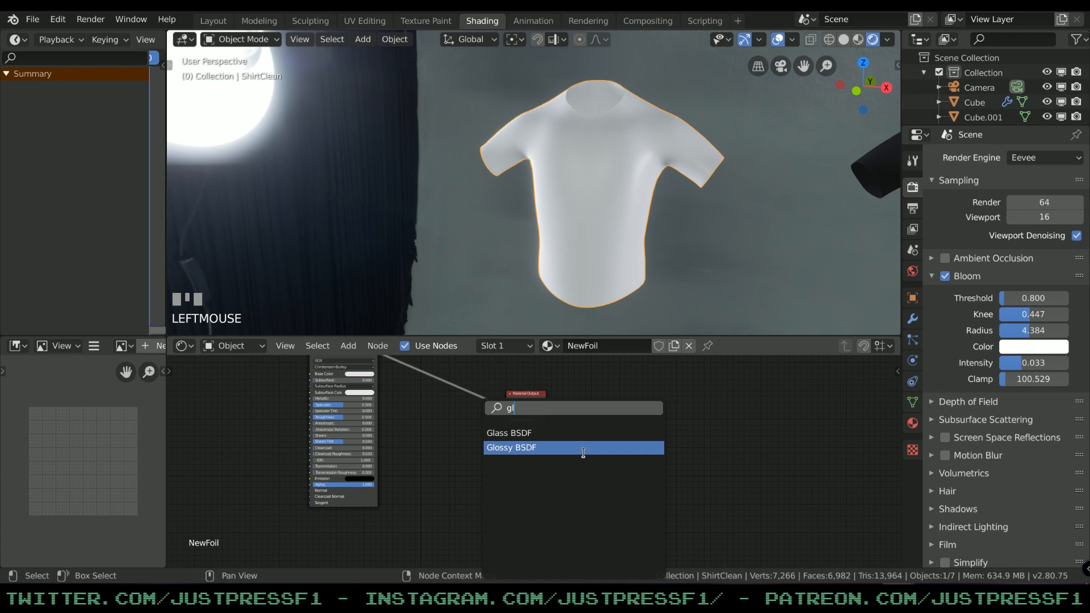
{"action": "left_click", "coordinate": [510, 446]}
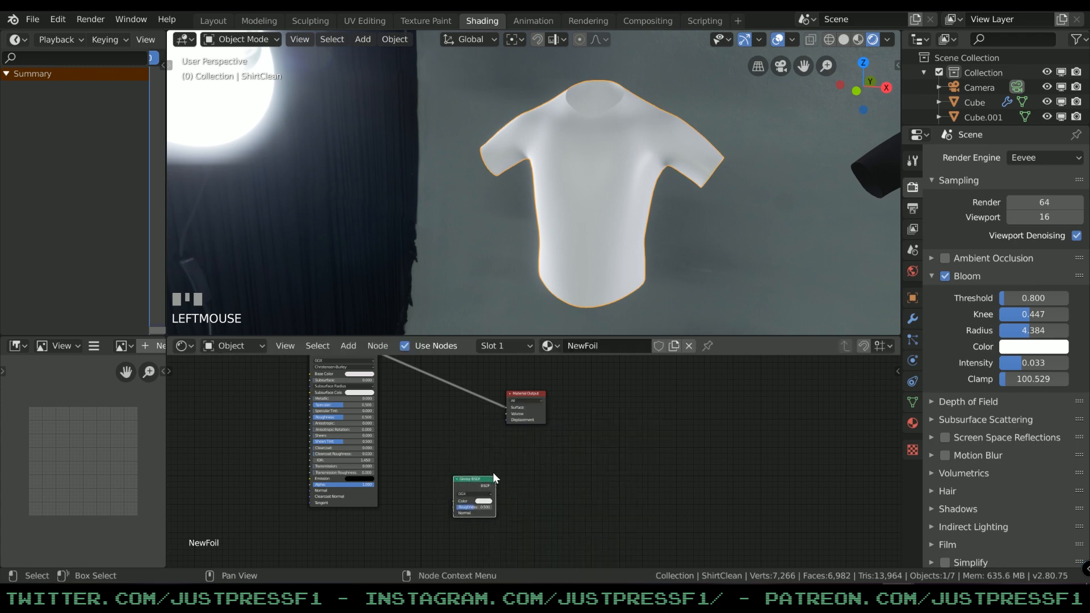
{"action": "left_click_drag", "start_coordinate": [495, 485], "coordinate": [498, 465]}
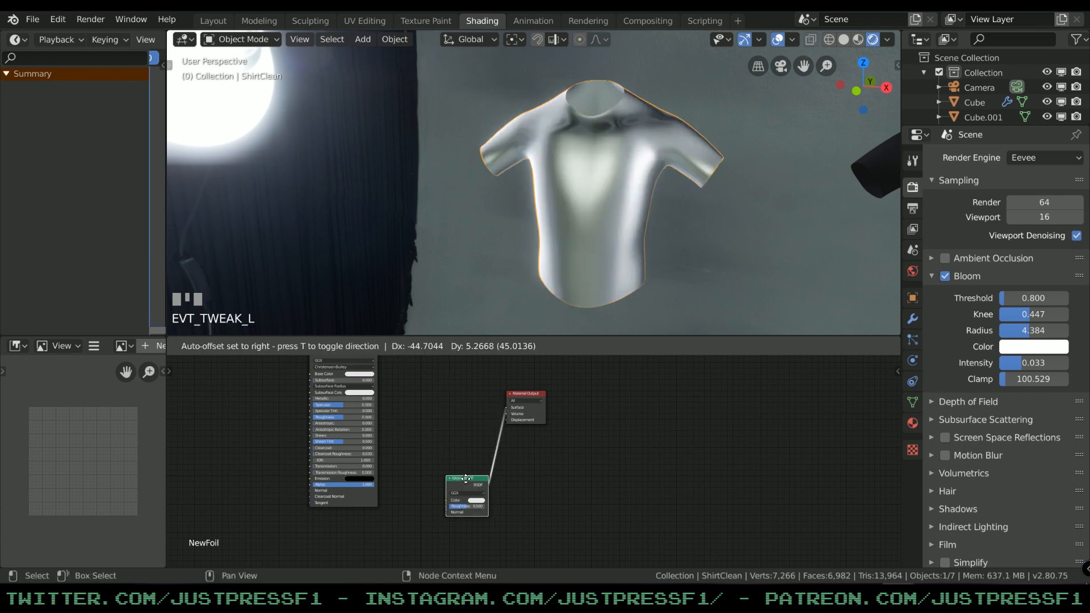
{"action": "left_click", "coordinate": [465, 493]}
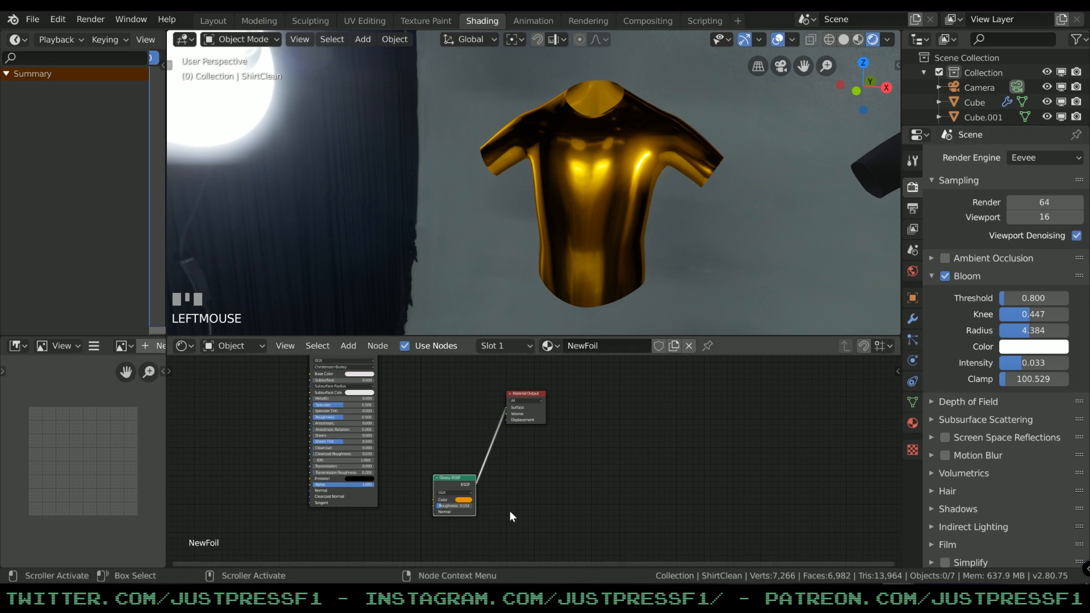
{"action": "key", "text": "Shift+D"}
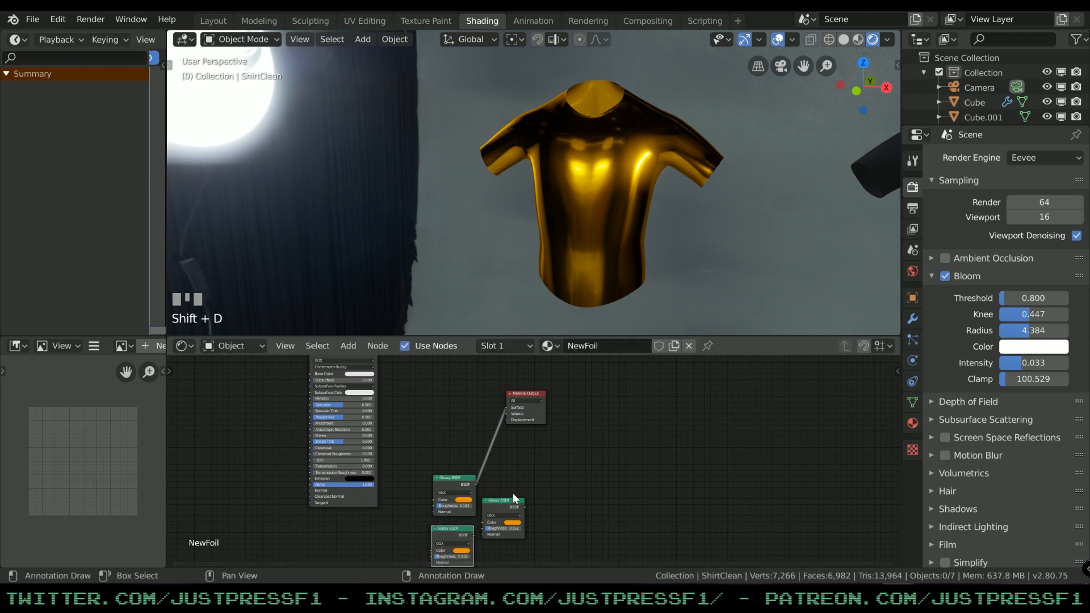
- Stack the duplicated Glossy BSDF nodes in a column and move Material Output further right
{"action": "left_click_drag", "start_coordinate": [500, 514], "coordinate": [450, 487]}
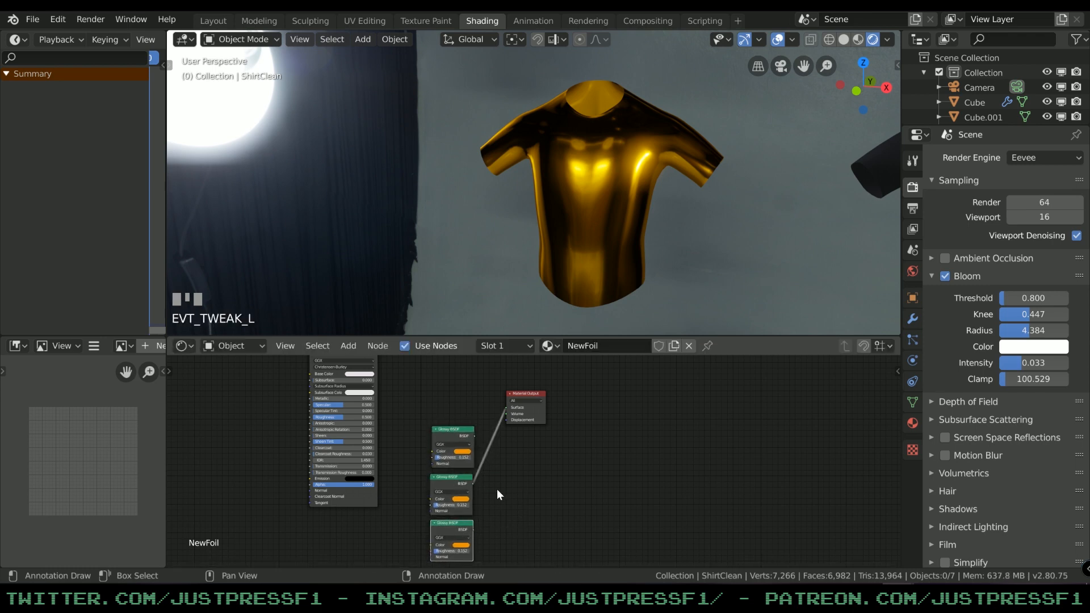
{"action": "left_click", "coordinate": [451, 480]}
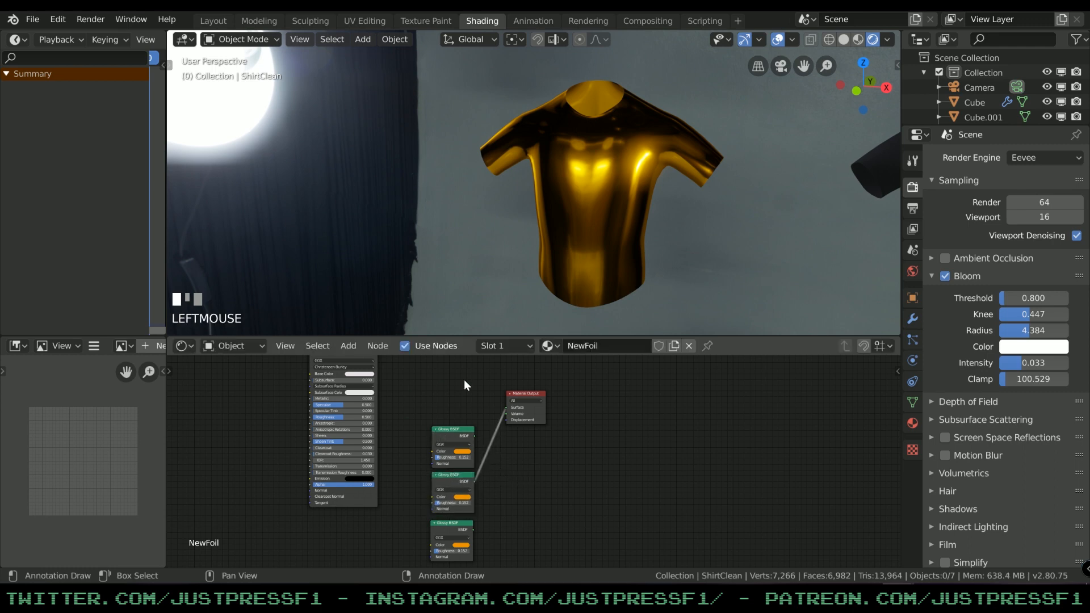
{"action": "left_click_drag", "start_coordinate": [523, 393], "coordinate": [548, 374]}
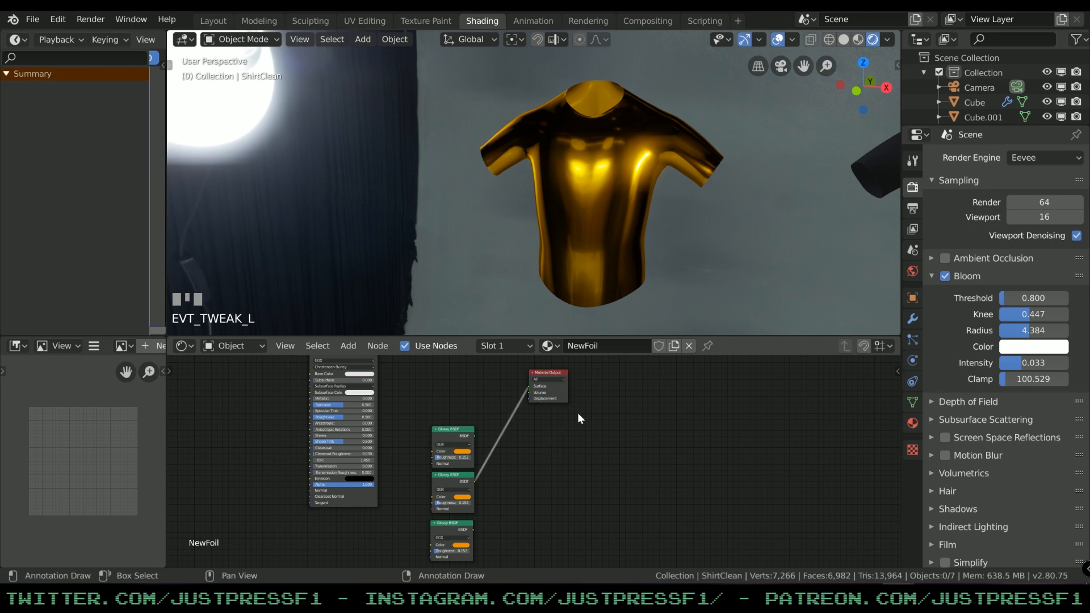
{"action": "mouse_move", "coordinate": [529, 452]}
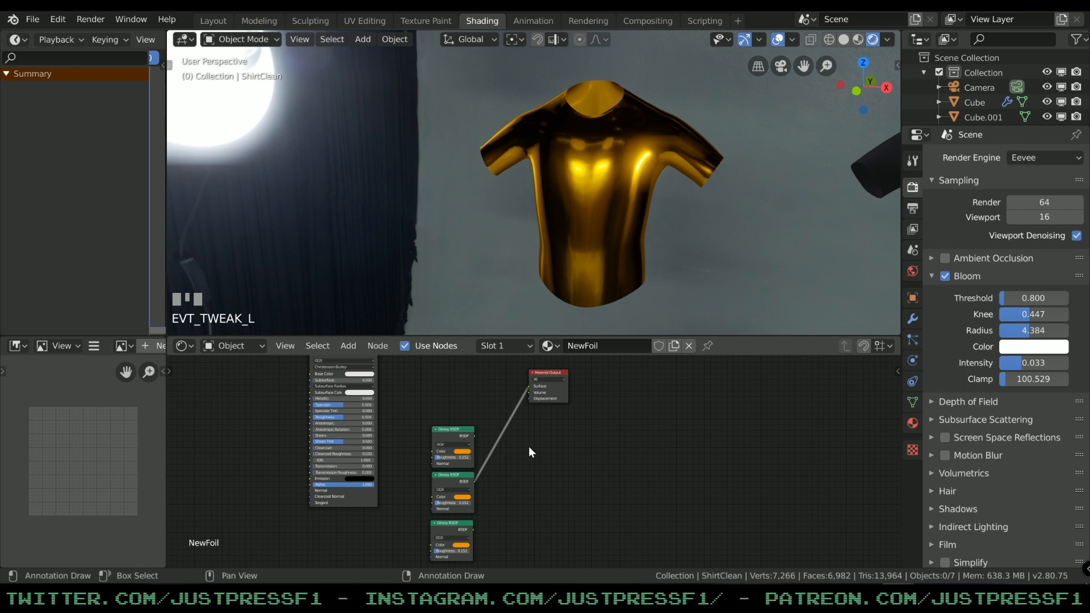
- Add a Glossy BSDF and Add Shader, colouring the glossy shaders red, green and blue
{"action": "left_click", "coordinate": [348, 346]}
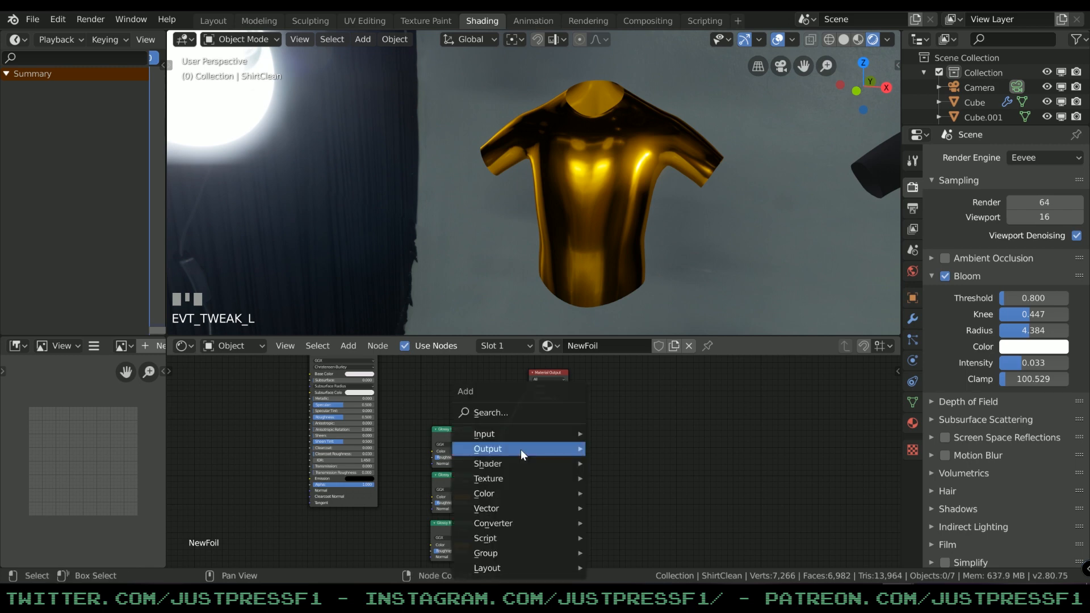
{"action": "left_click", "coordinate": [489, 463]}
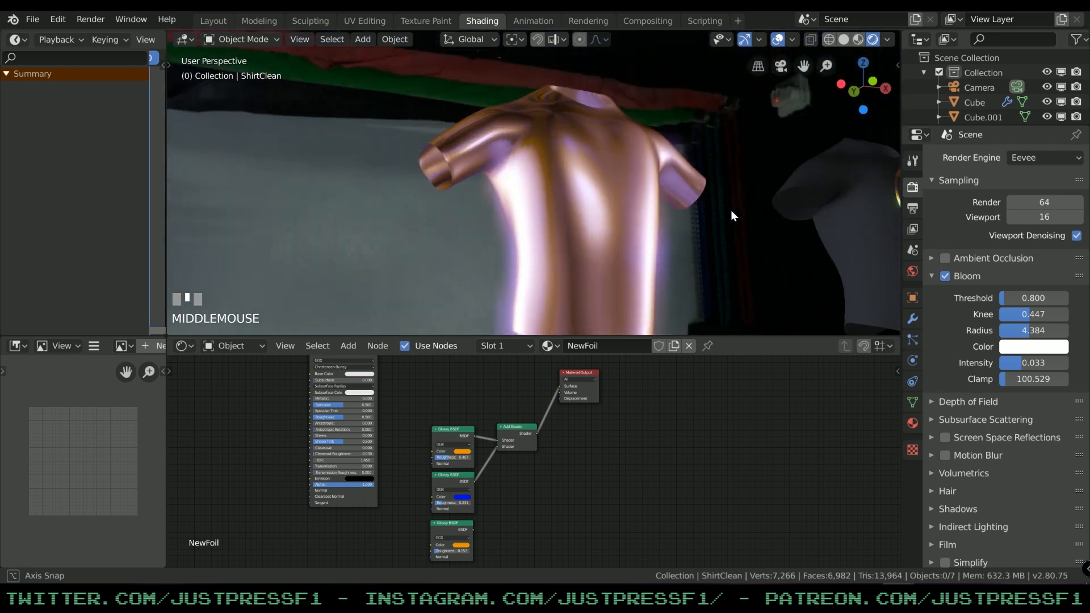
{"action": "left_click_drag", "start_coordinate": [730, 216], "coordinate": [695, 97]}
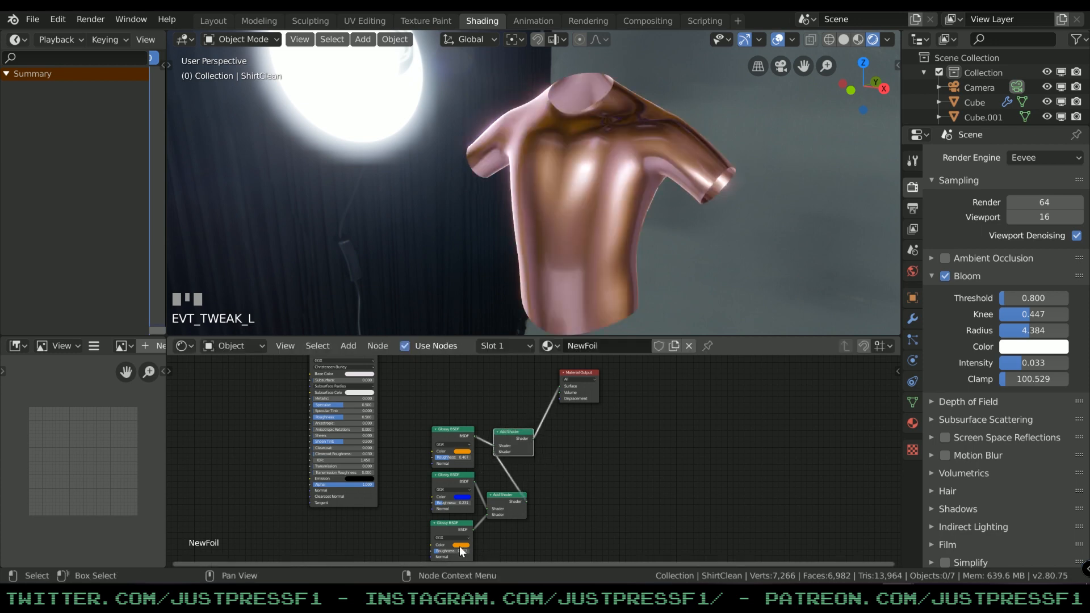
{"action": "left_click", "coordinate": [462, 452]}
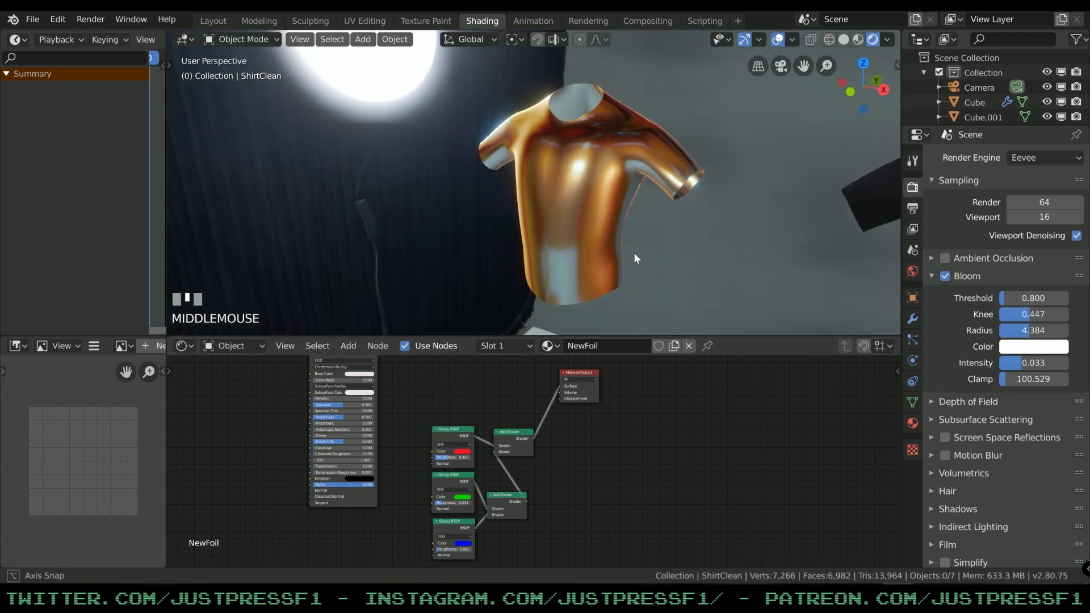
{"action": "left_click_drag", "start_coordinate": [632, 257], "coordinate": [653, 247]}
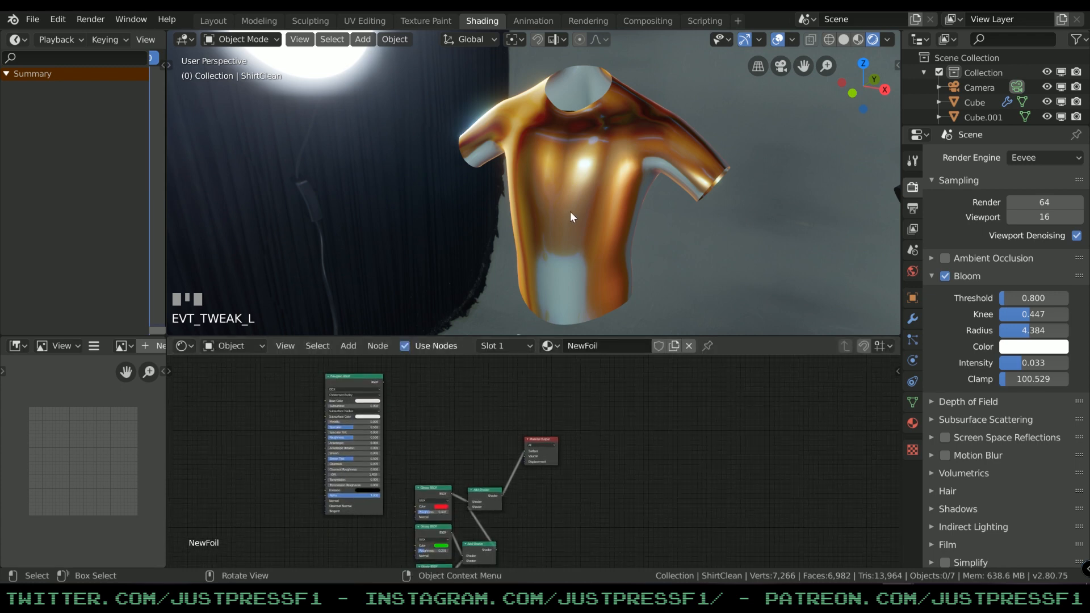
{"action": "mouse_move", "coordinate": [590, 163]}
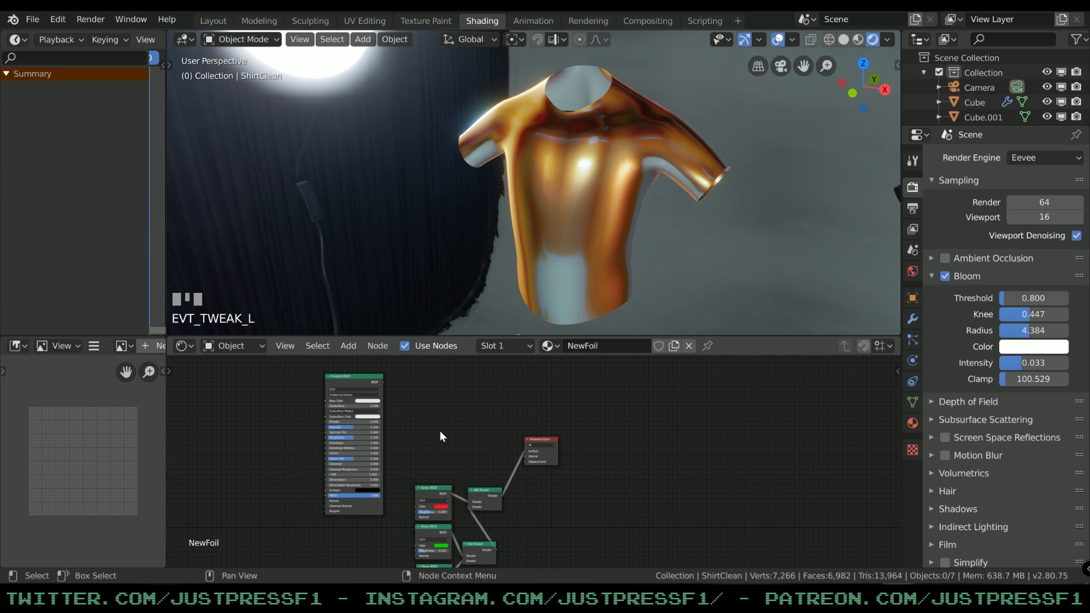
{"action": "mouse_move", "coordinate": [444, 431]}
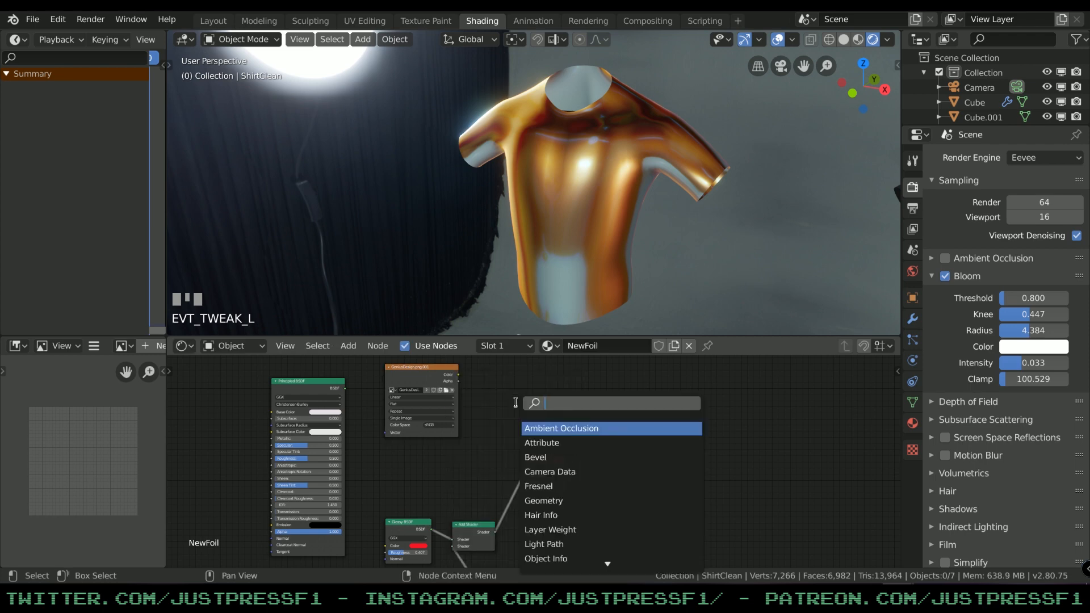
- Add a Mix Shader combining Principled BSDF and the Add Shader into Material Output
{"action": "type", "text": "mix"}
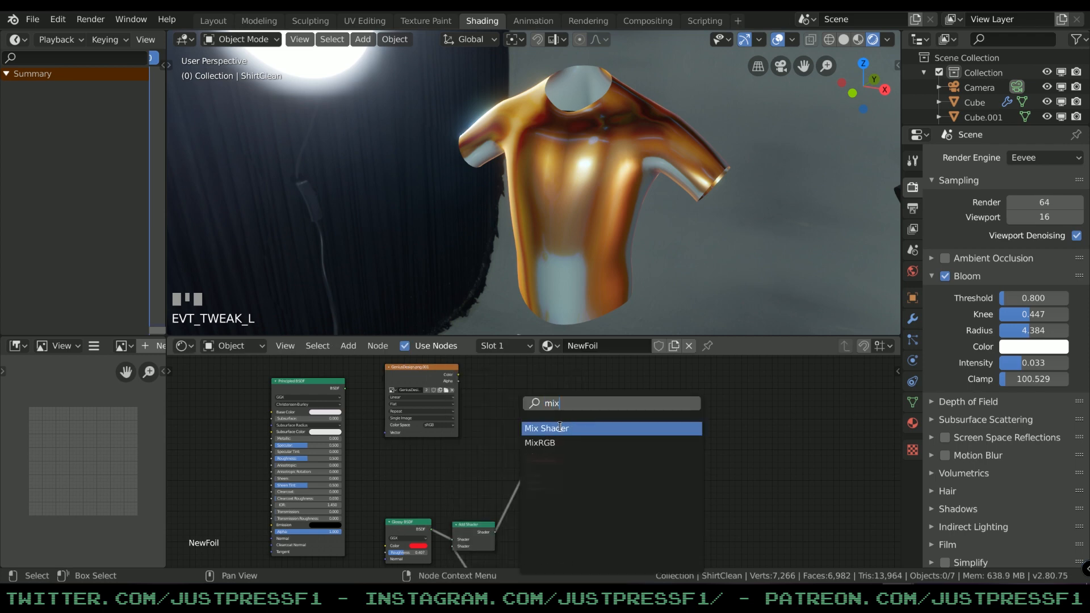
{"action": "left_click", "coordinate": [546, 427]}
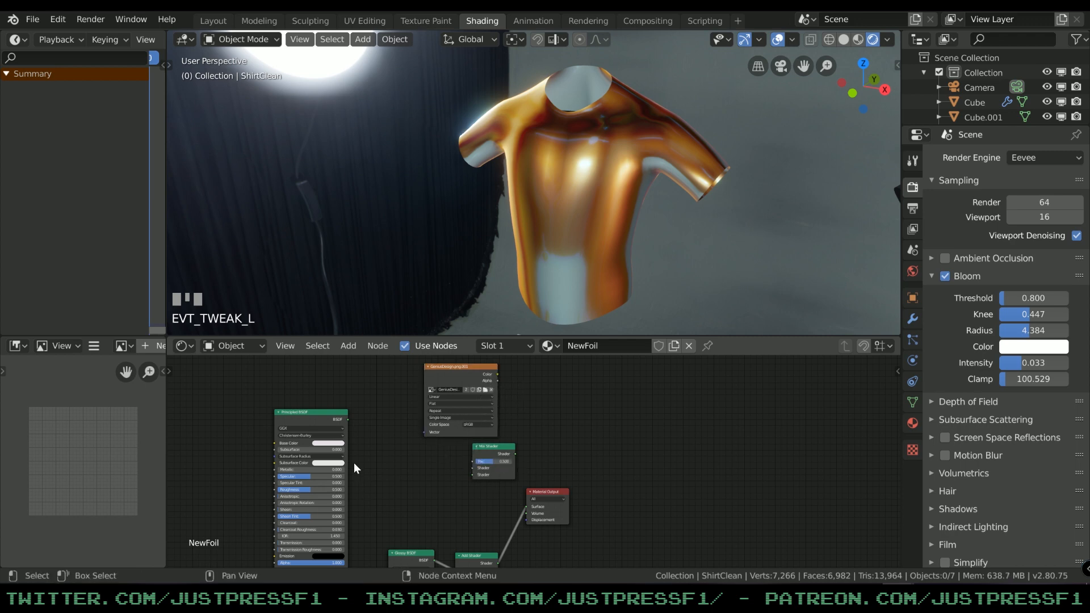
{"action": "left_click_drag", "start_coordinate": [347, 421], "coordinate": [473, 461]}
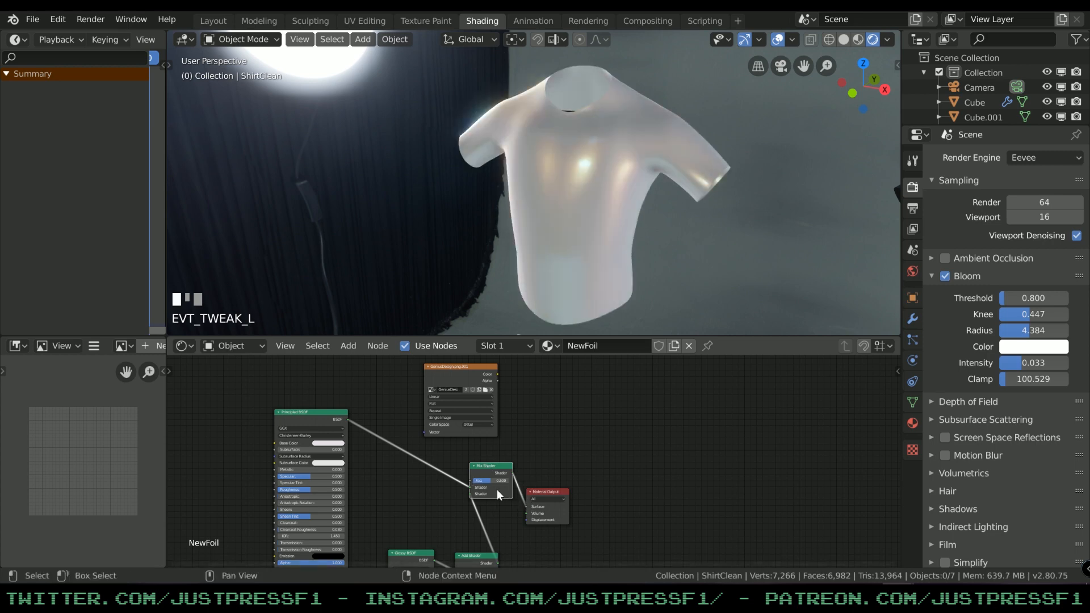
{"action": "left_click", "coordinate": [334, 442]}
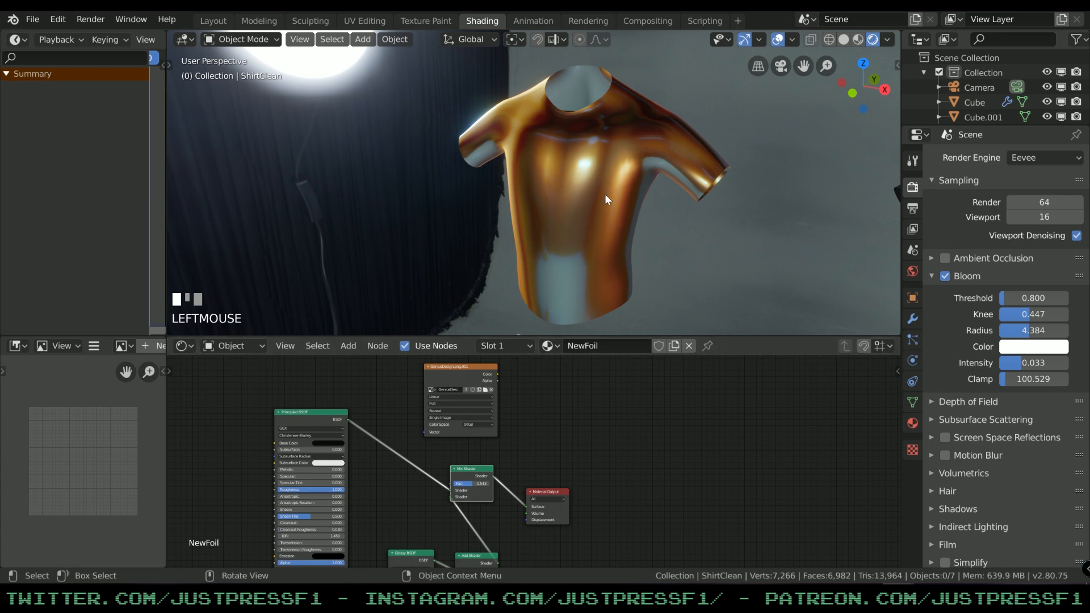
{"action": "left_click_drag", "start_coordinate": [471, 482], "coordinate": [480, 484]}
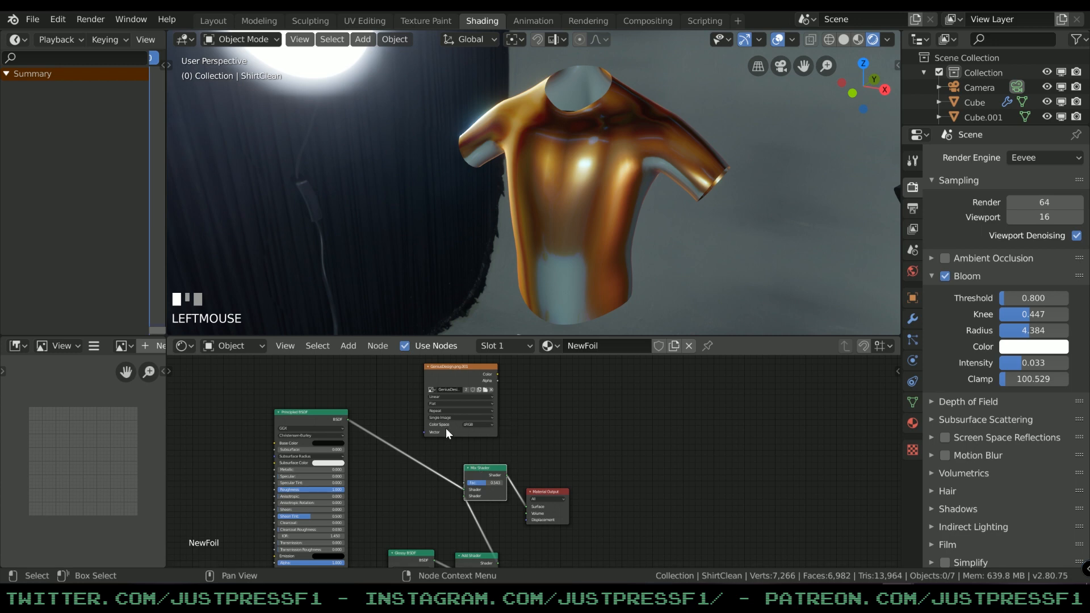
{"action": "mouse_move", "coordinate": [390, 391]}
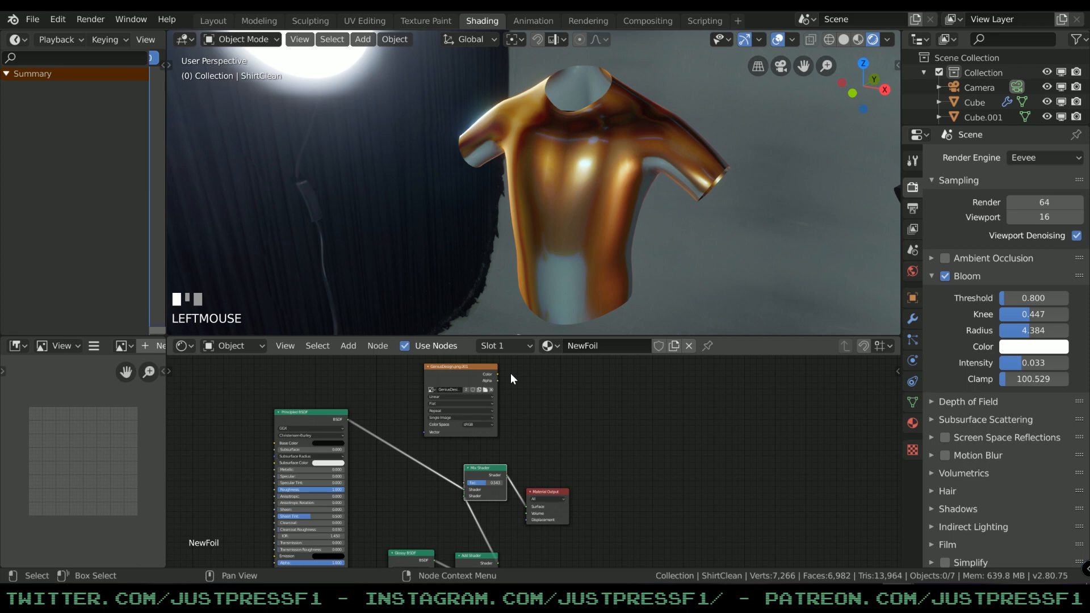
{"action": "mouse_move", "coordinate": [498, 382]}
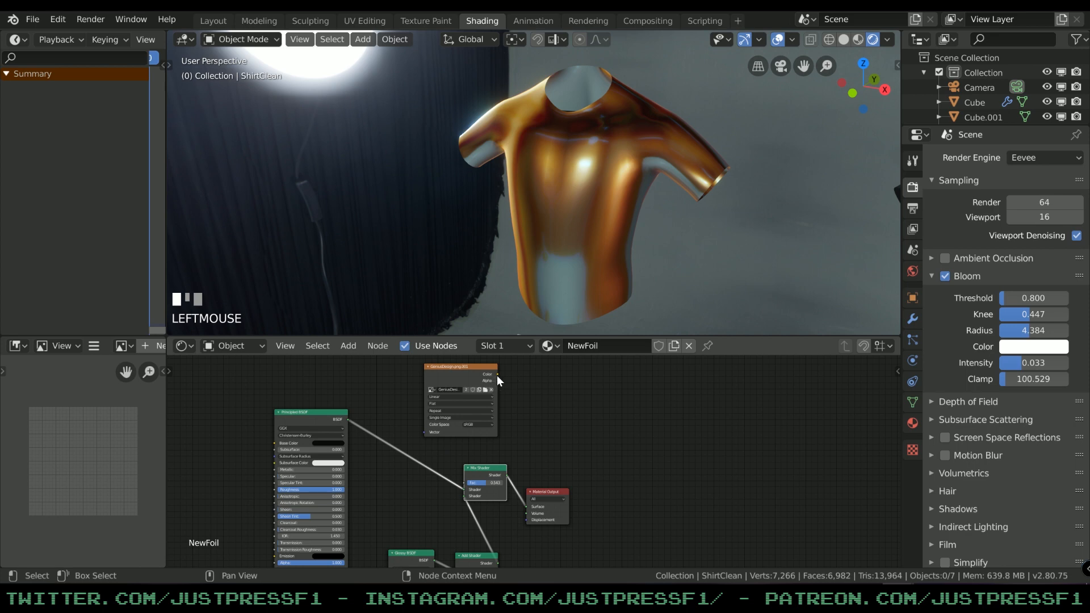
- Connect the Image Texture output to the Mix Shader Fac input
{"action": "left_click_drag", "start_coordinate": [496, 380], "coordinate": [478, 464]}
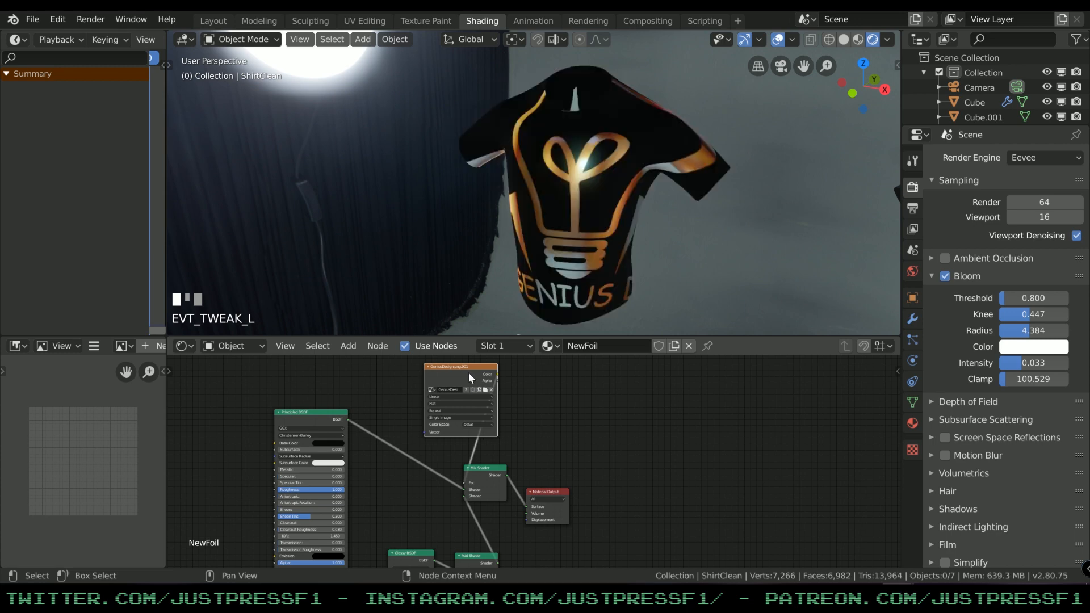
{"action": "left_click_drag", "start_coordinate": [461, 366], "coordinate": [429, 366]}
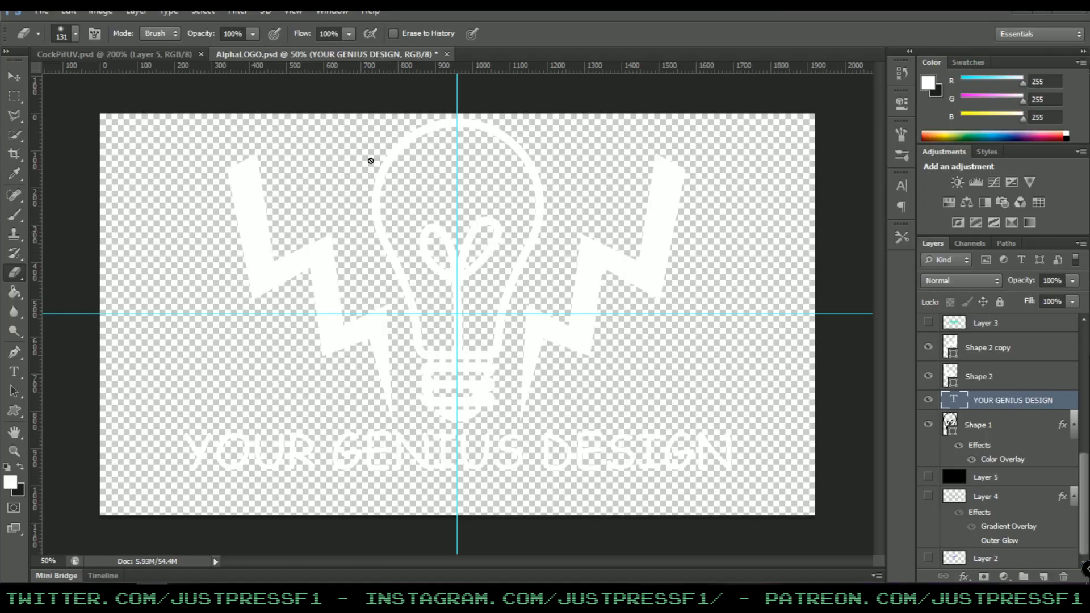
{"action": "mouse_move", "coordinate": [144, 108]}
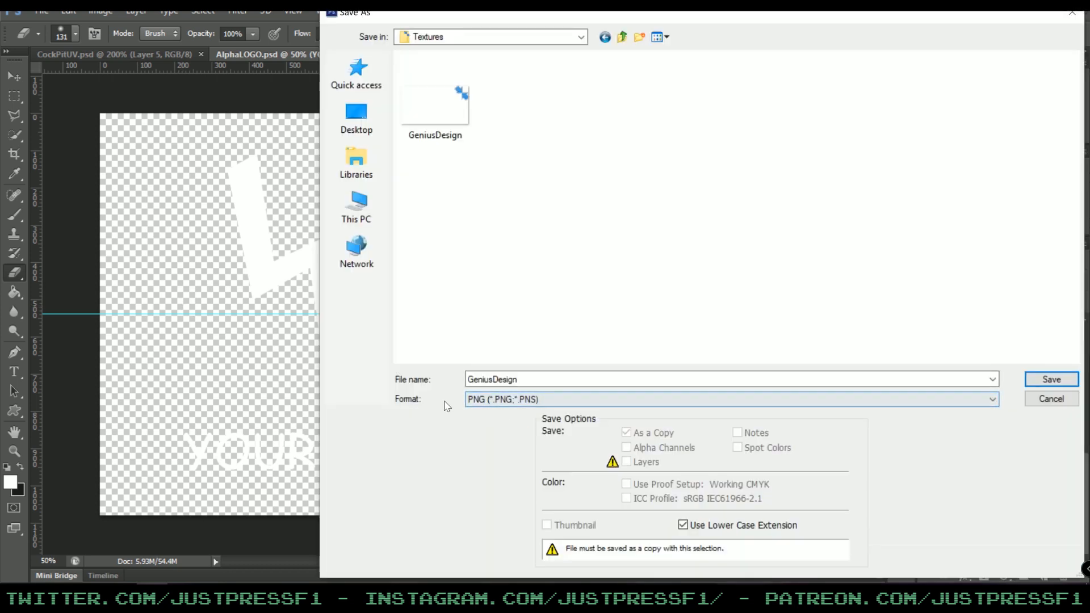
- Save the logo as GeniusDesign.png in the Textures folder
{"action": "left_click", "coordinate": [730, 399]}
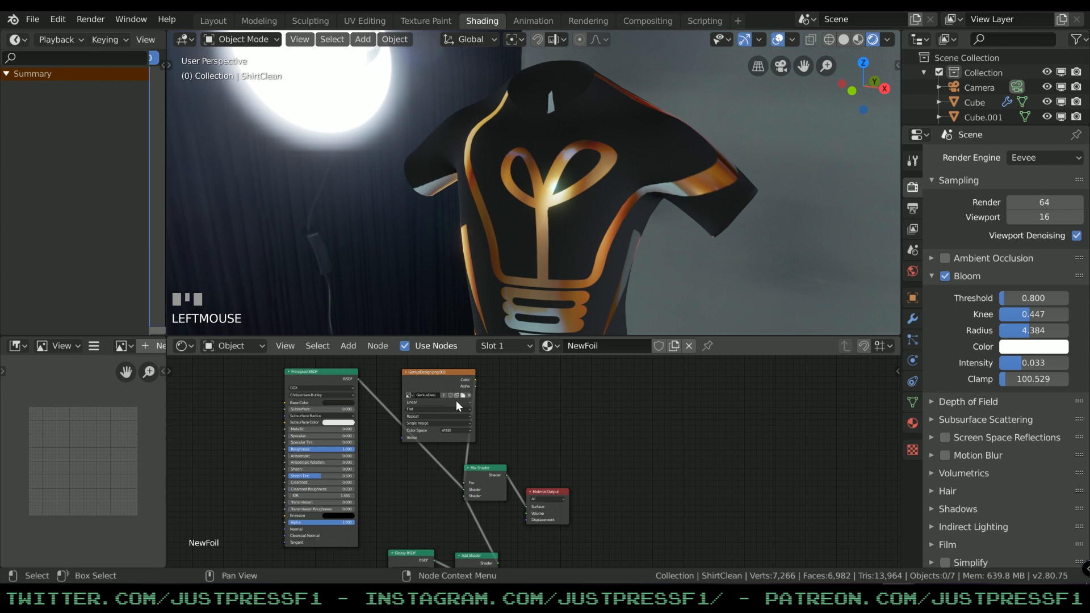
- Reload GeniusDesign.png in the Image Texture node and inspect the black foil-logo shirt
{"action": "left_click_drag", "start_coordinate": [427, 373], "coordinate": [418, 373]}
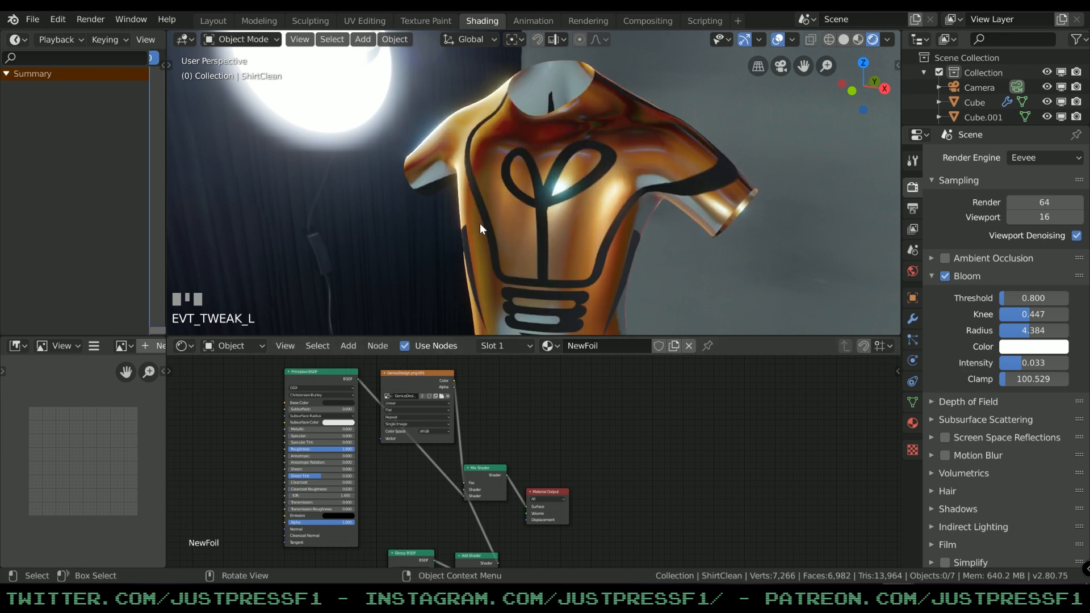
{"action": "mouse_move", "coordinate": [483, 236]}
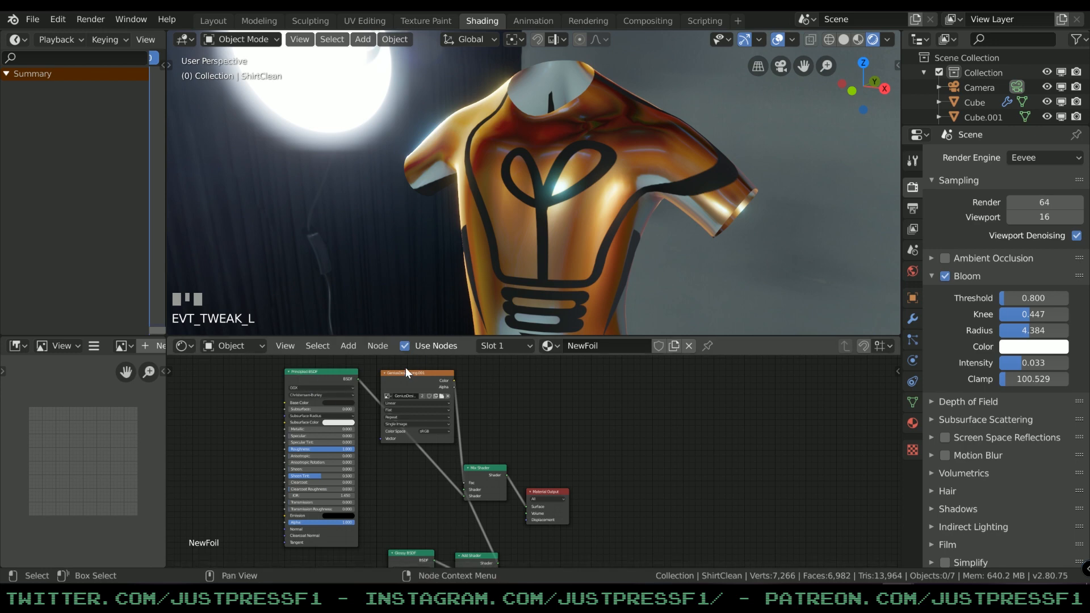
{"action": "scroll", "scroll_direction": "up", "scroll_amount": 3}
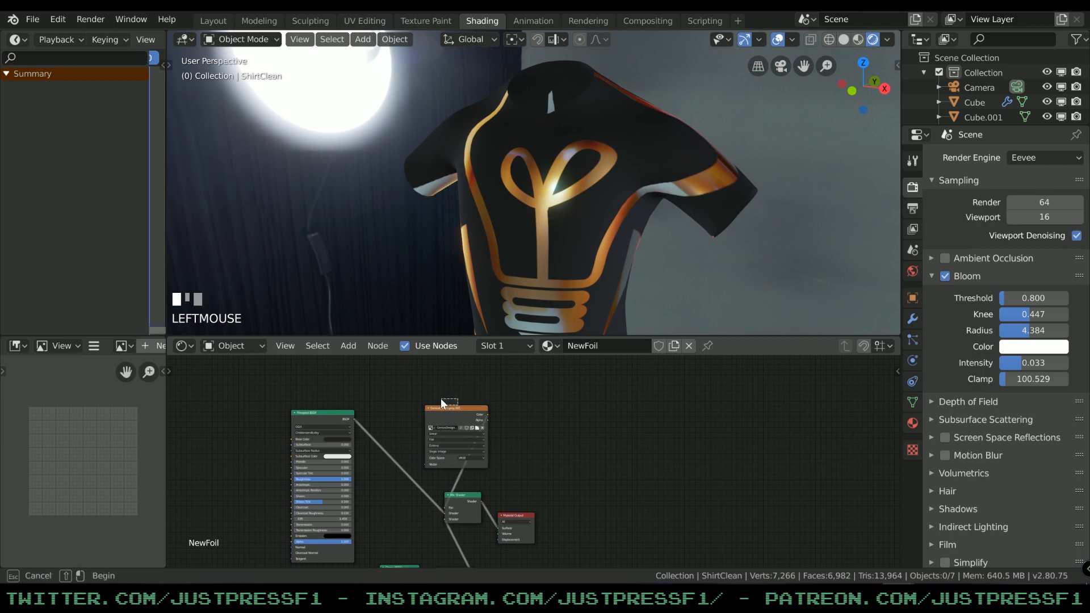
{"action": "left_click_drag", "start_coordinate": [452, 194], "coordinate": [378, 231]}
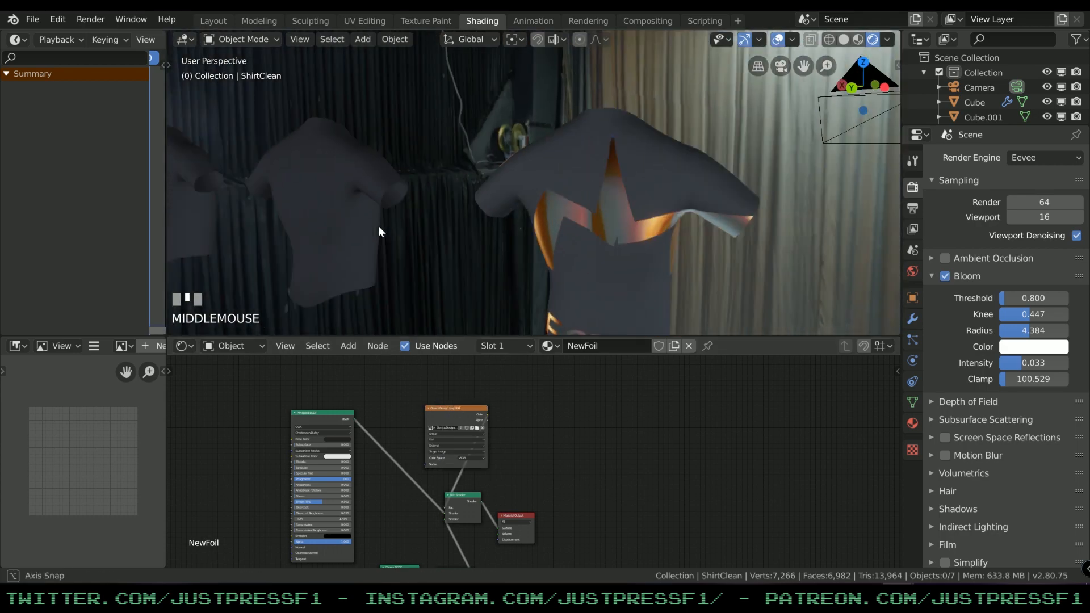
{"action": "scroll", "scroll_direction": "up", "scroll_amount": 3}
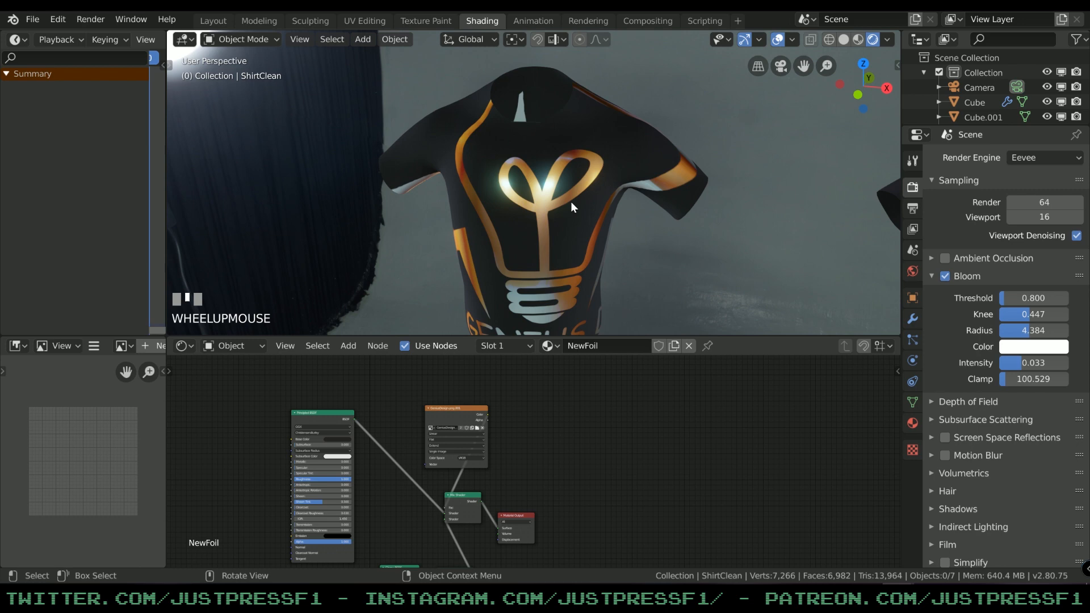
{"action": "scroll", "scroll_direction": "down", "scroll_amount": 3}
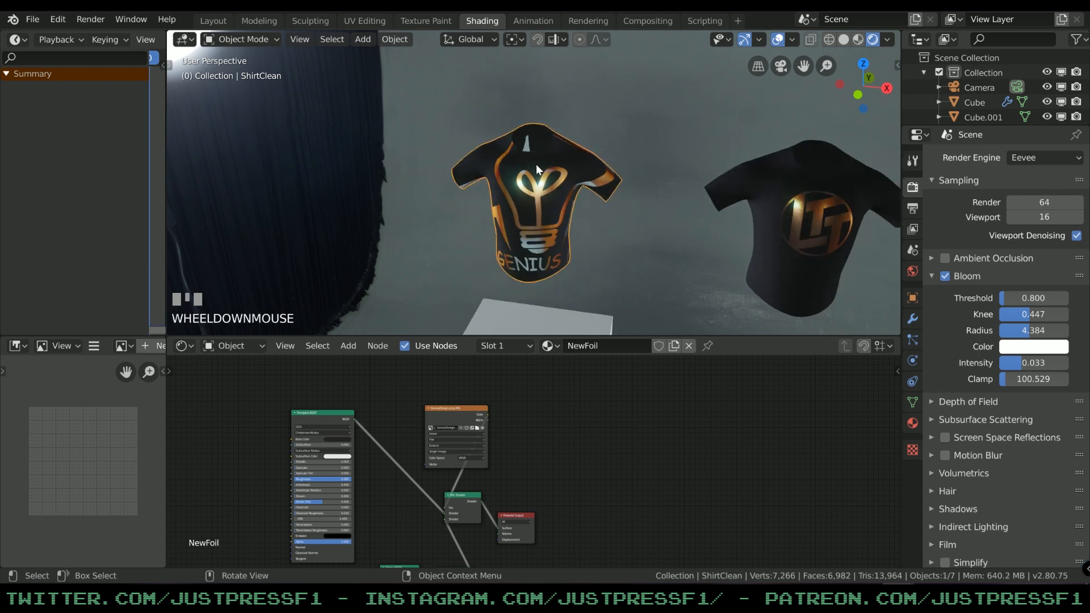
- In UV Editing, select all shirt faces and scale the UV islands over the logo
{"action": "left_click", "coordinate": [365, 20]}
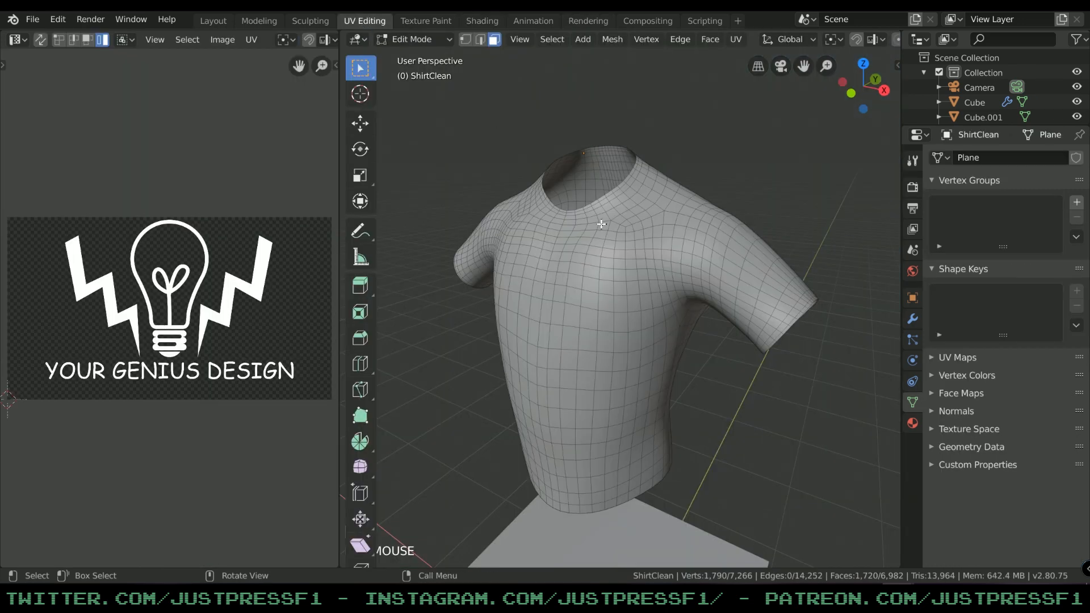
{"action": "key", "text": "Tab"}
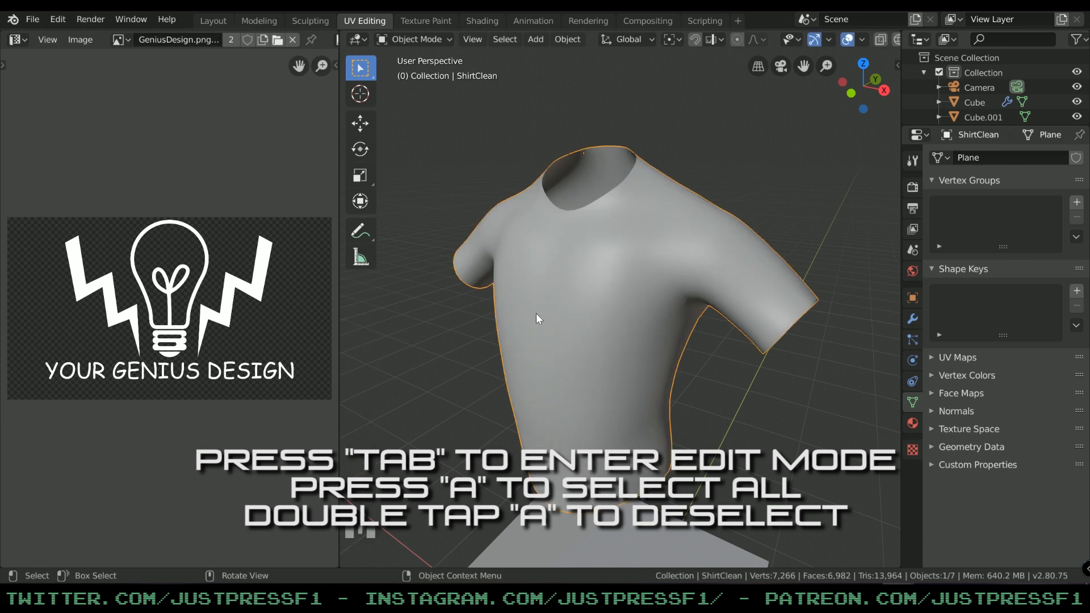
{"action": "key", "text": "Tab"}
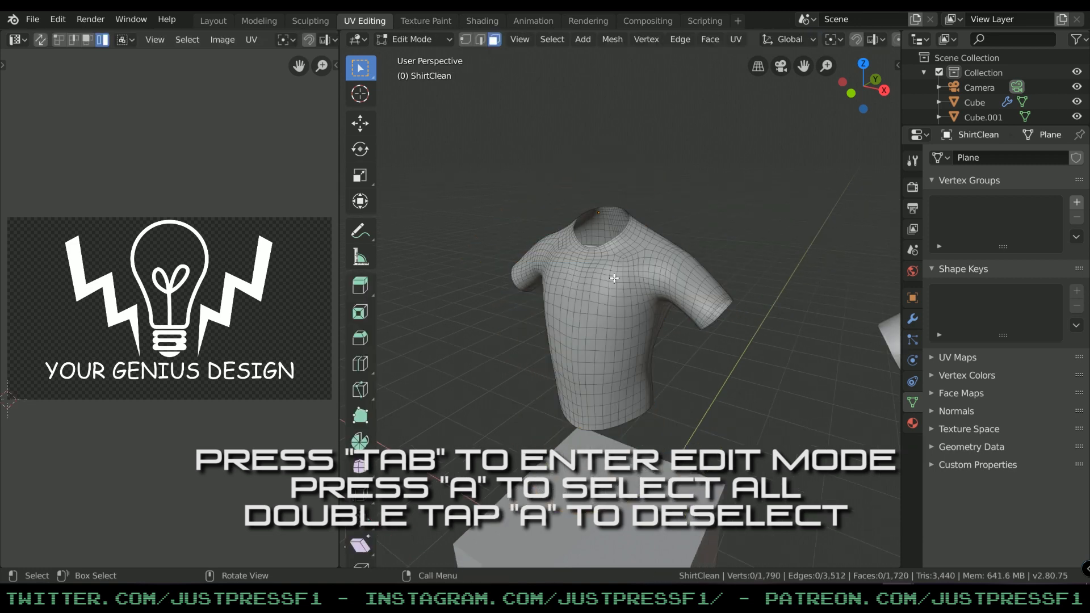
{"action": "key", "text": "a"}
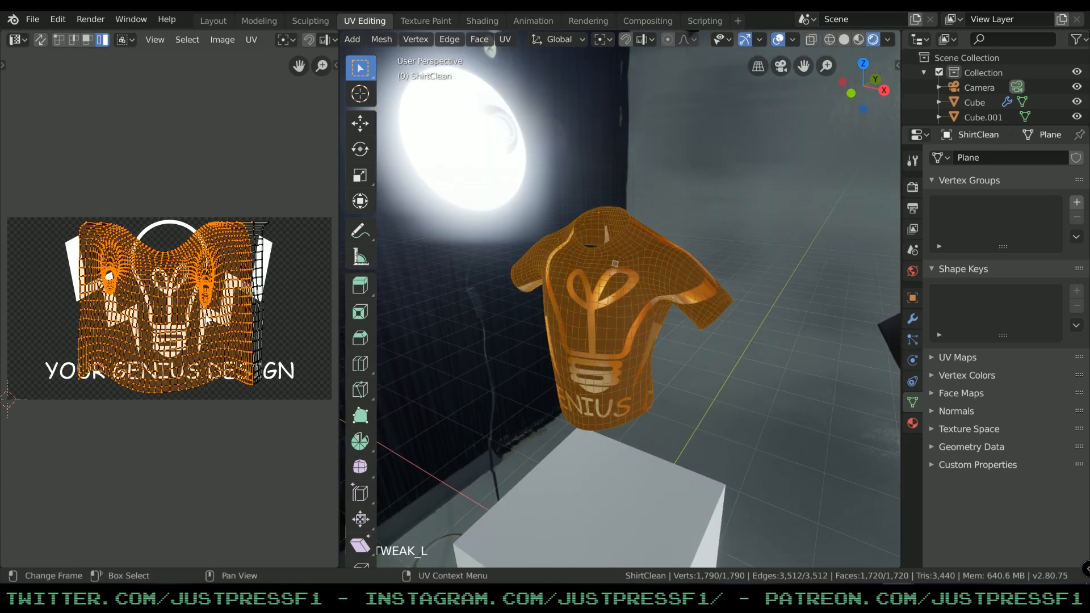
{"action": "key", "text": "s"}
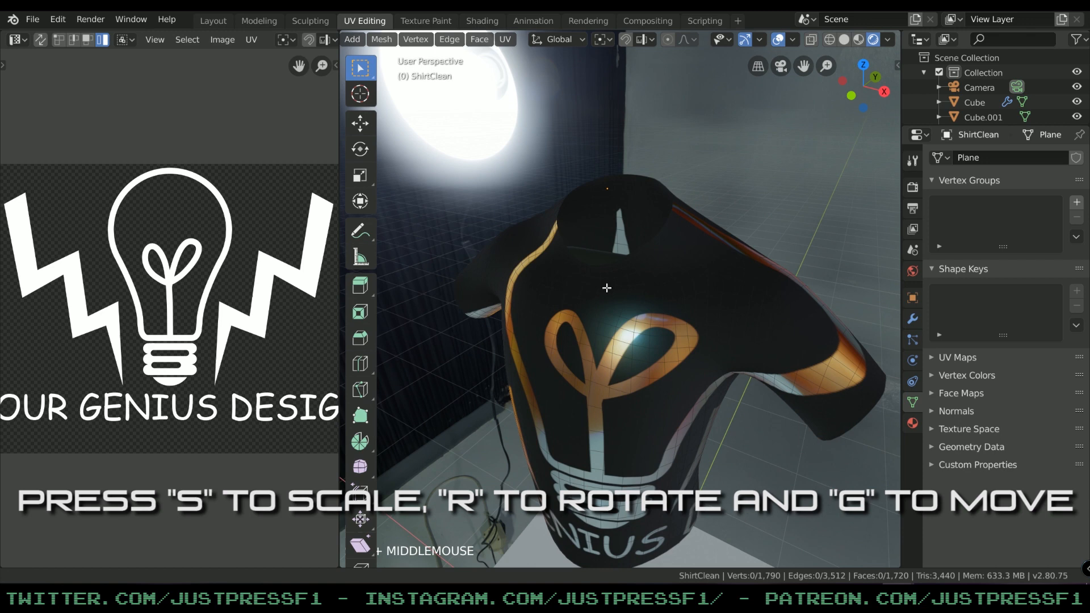
- Select edge loops along the shirt sides and sleeve openings as seams, orbiting to check
{"action": "left_click_drag", "start_coordinate": [606, 288], "coordinate": [733, 332]}
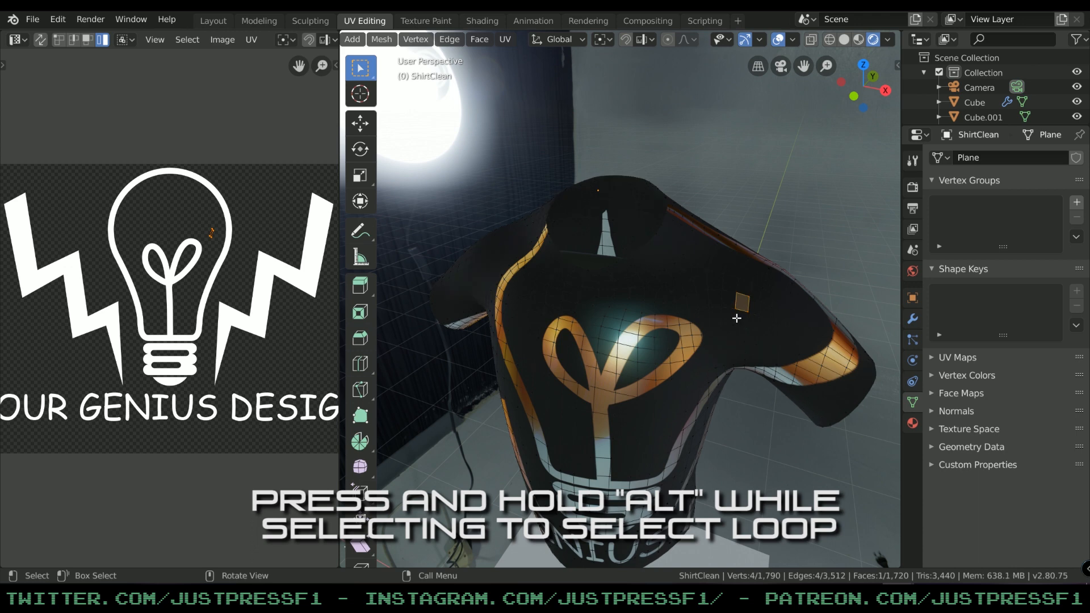
{"action": "left_click", "coordinate": [736, 318]}
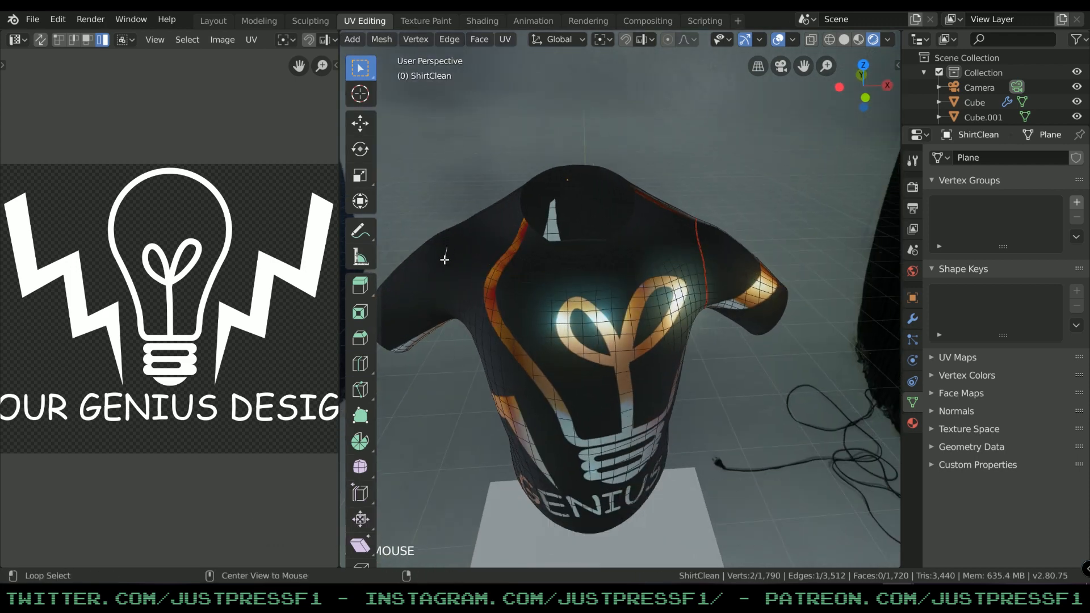
{"action": "left_click", "coordinate": [479, 39]}
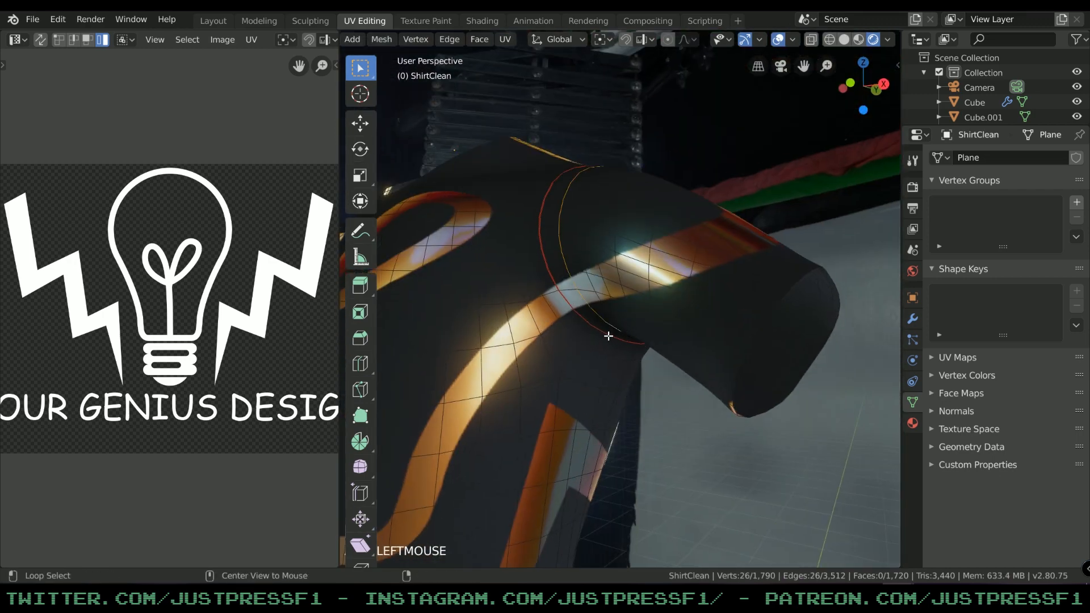
{"action": "left_click_drag", "start_coordinate": [608, 337], "coordinate": [604, 402]}
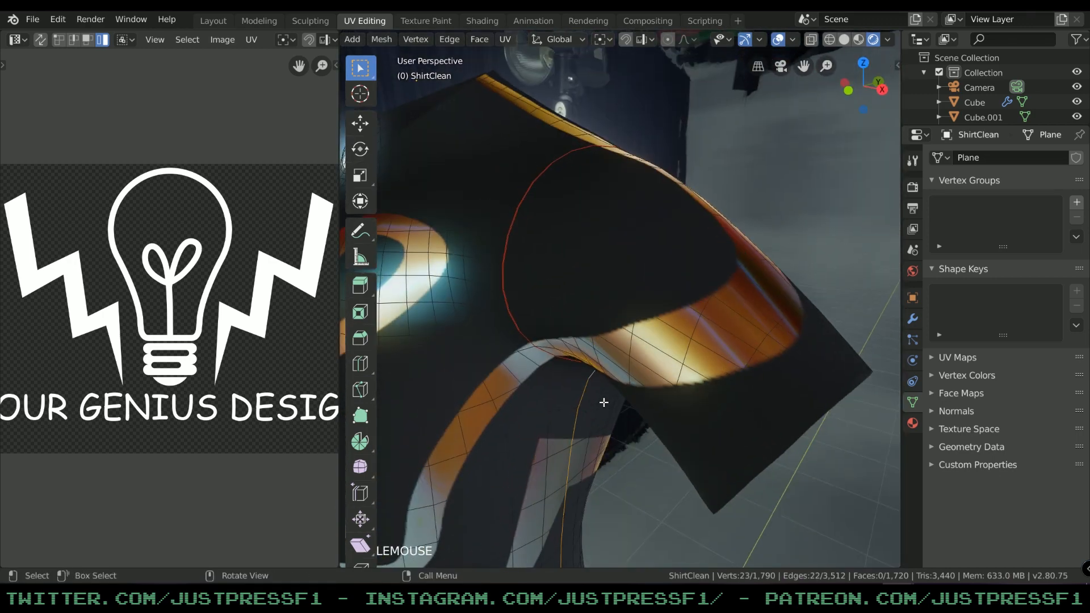
{"action": "left_click_drag", "start_coordinate": [604, 402], "coordinate": [639, 235]}
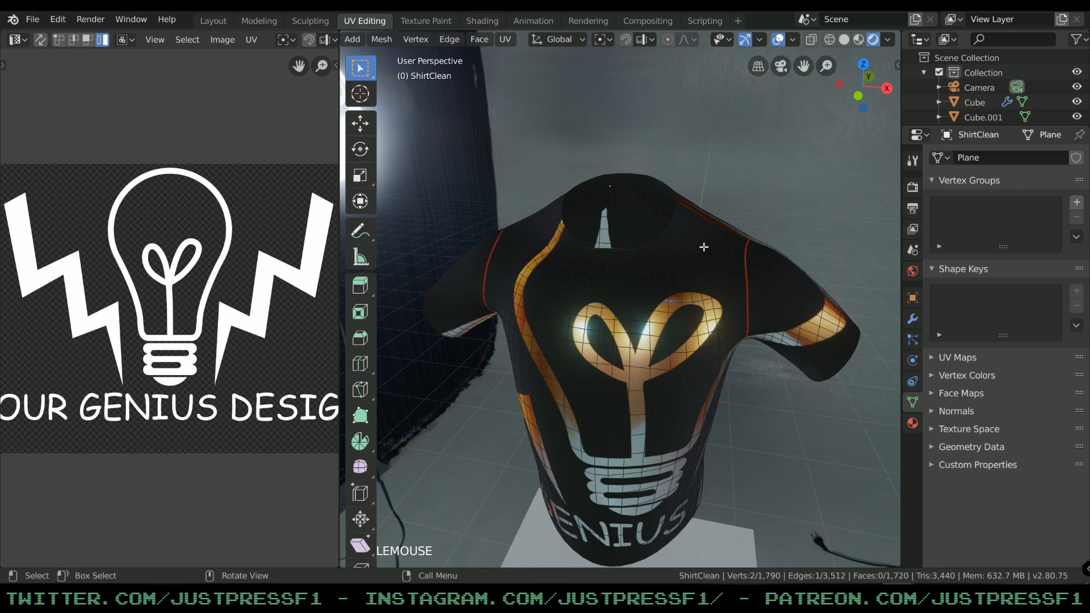
{"action": "left_click_drag", "start_coordinate": [695, 247], "coordinate": [501, 182]}
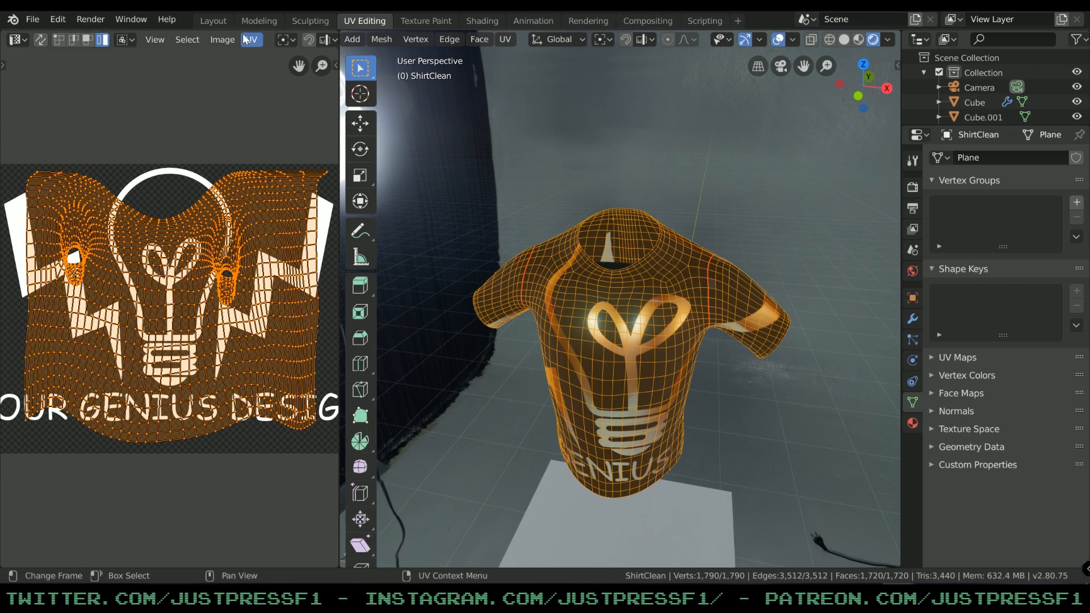
- Clear the existing seams and reselect the sleeve and side edge loops
{"action": "left_click", "coordinate": [504, 40]}
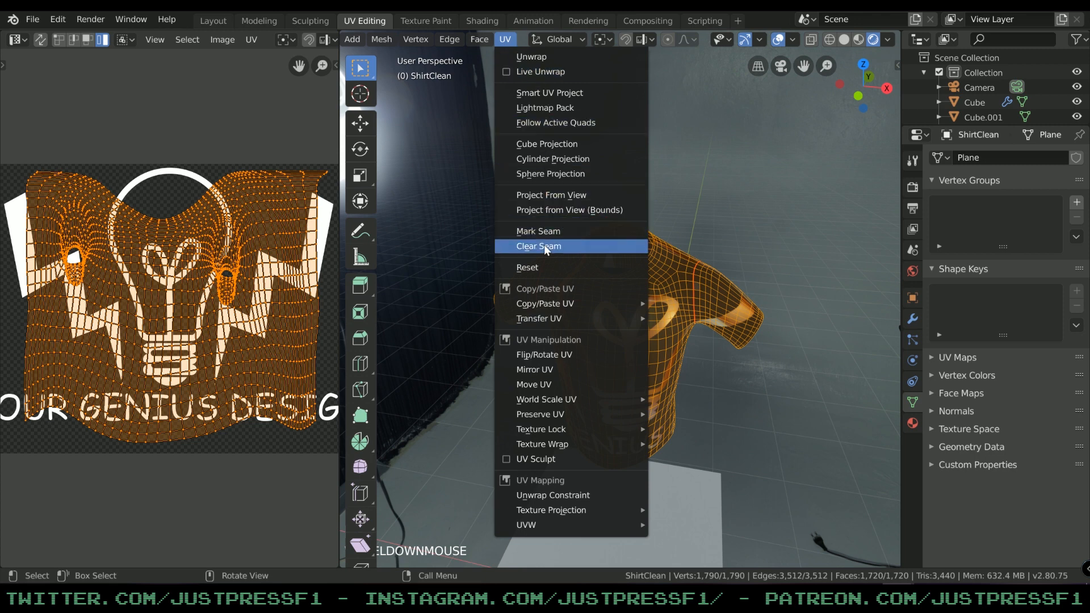
{"action": "left_click", "coordinate": [537, 246]}
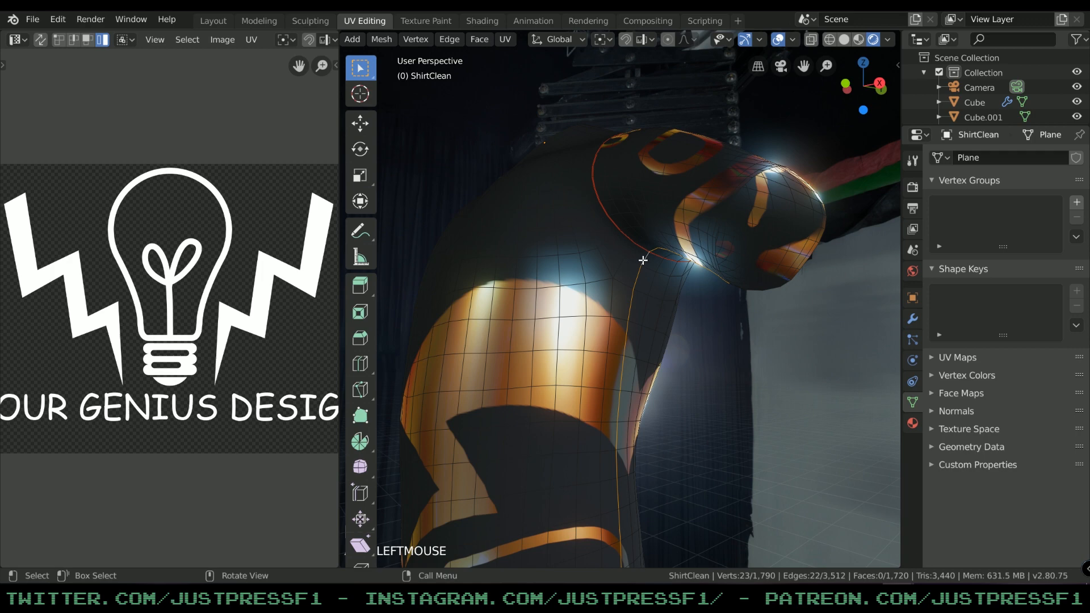
{"action": "left_click", "coordinate": [504, 39]}
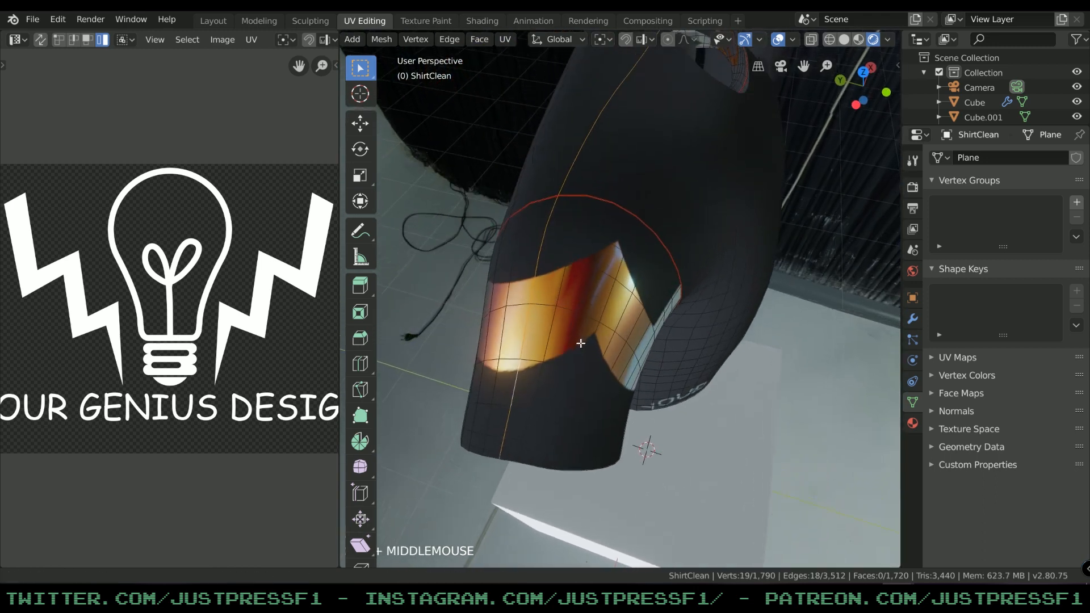
{"action": "left_click_drag", "start_coordinate": [580, 343], "coordinate": [662, 188]}
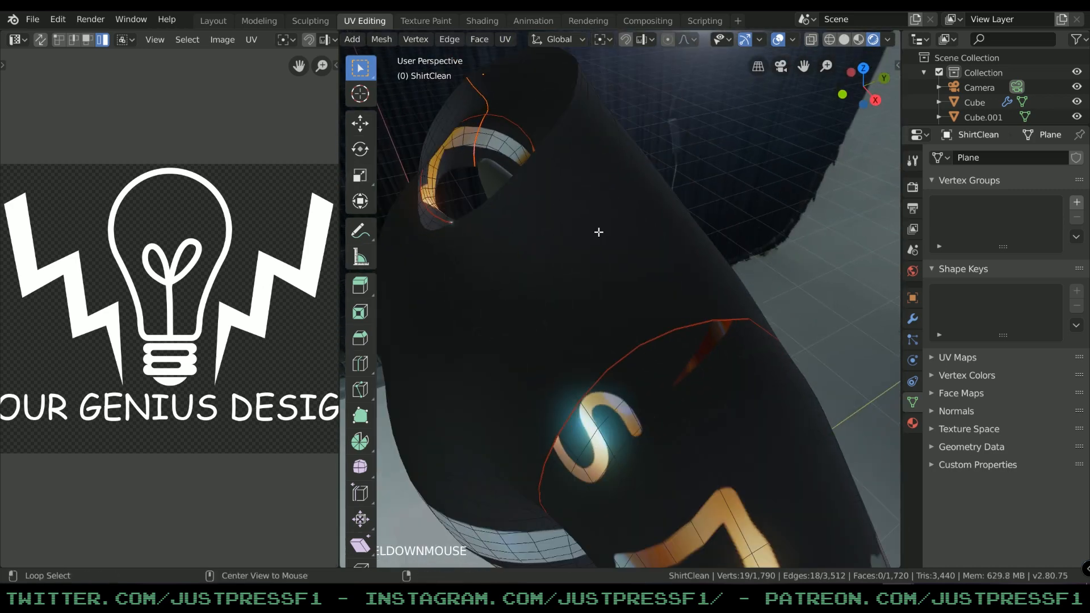
{"action": "left_click", "coordinate": [504, 39]}
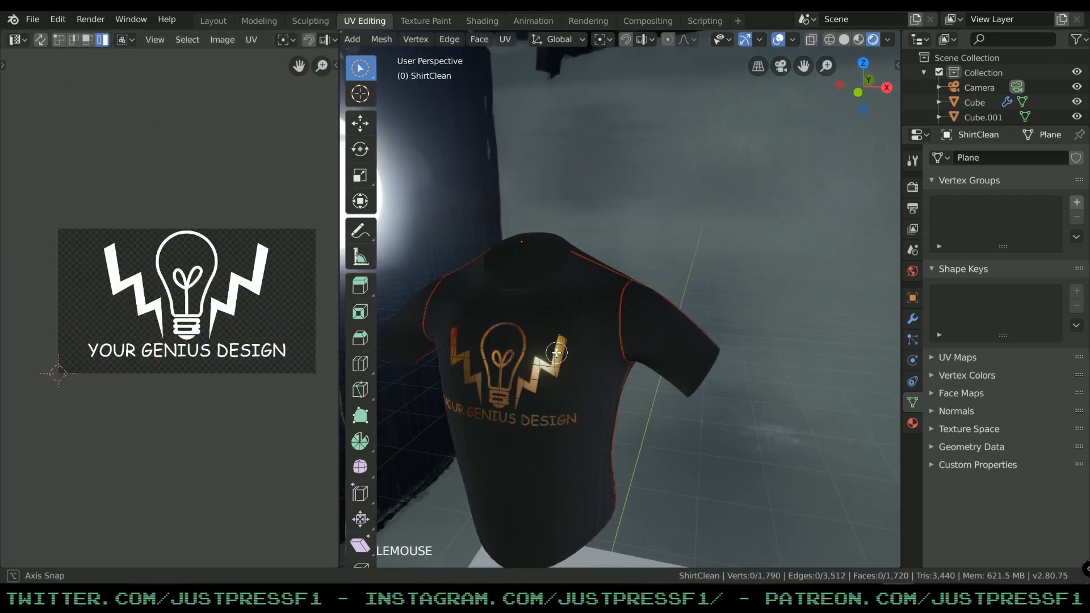
- Zoom onto the chest logo and switch to the Shading workspace
{"action": "left_click_drag", "start_coordinate": [556, 352], "coordinate": [671, 263]}
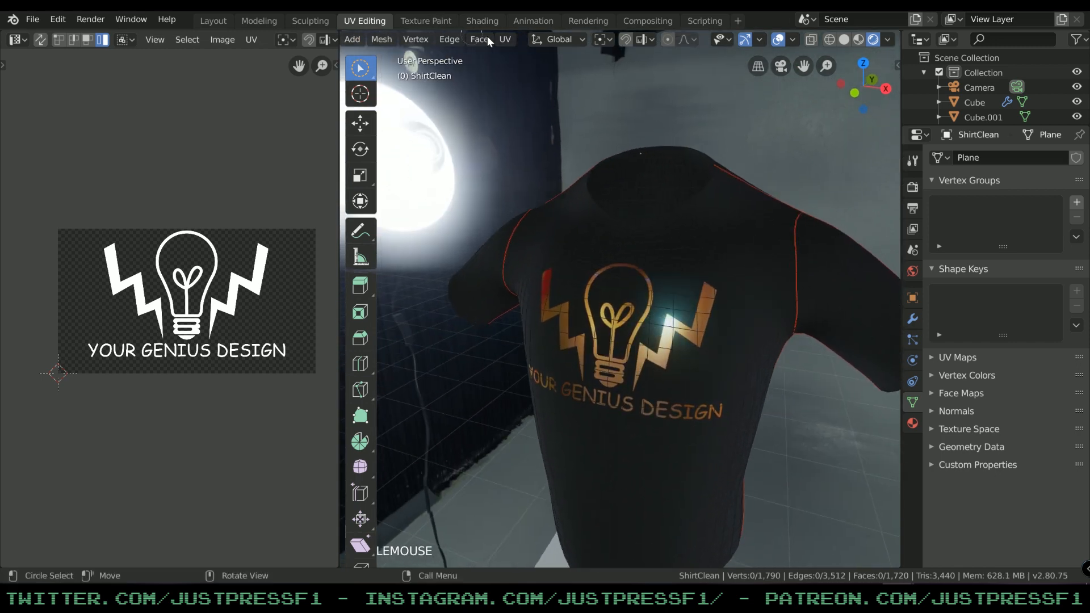
{"action": "left_click", "coordinate": [480, 21]}
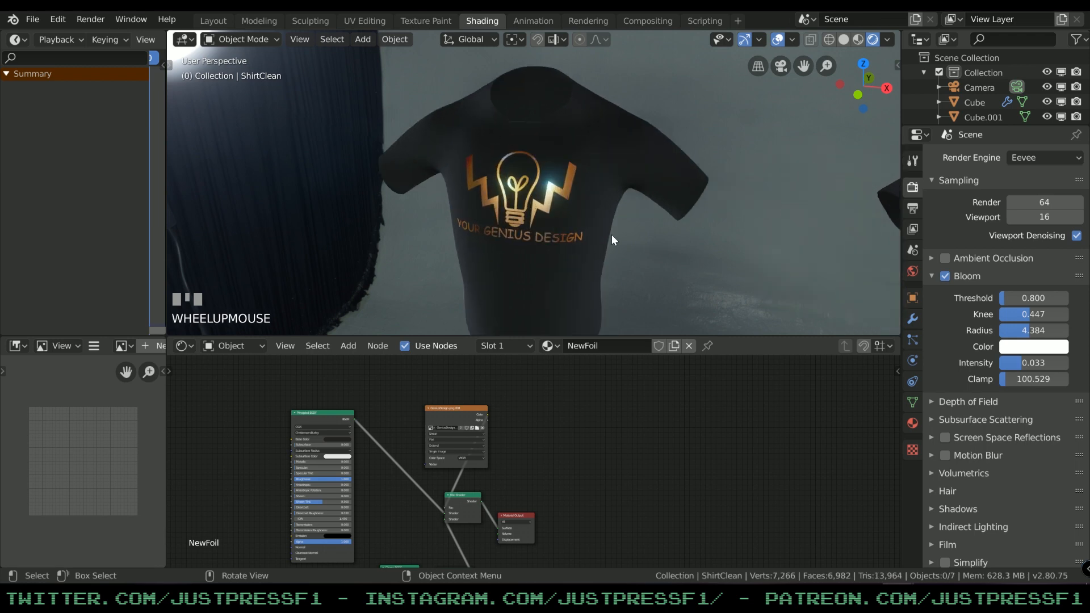
- Orbit closer to the foil logo and zoom the view toward the glossy shader nodes
{"action": "left_click_drag", "start_coordinate": [612, 239], "coordinate": [559, 257]}
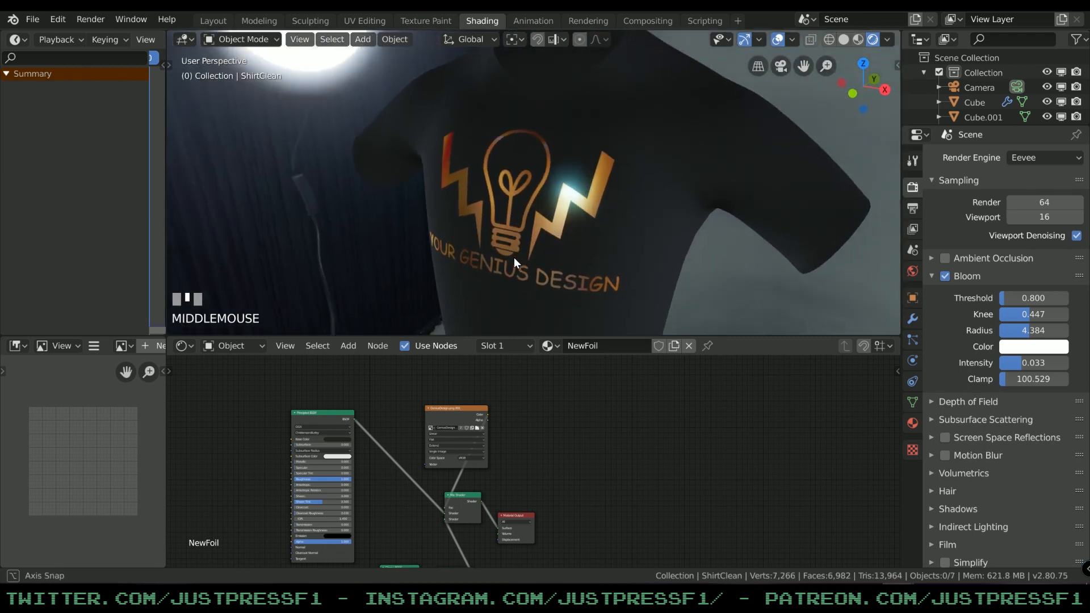
{"action": "scroll", "scroll_direction": "up", "scroll_amount": 3}
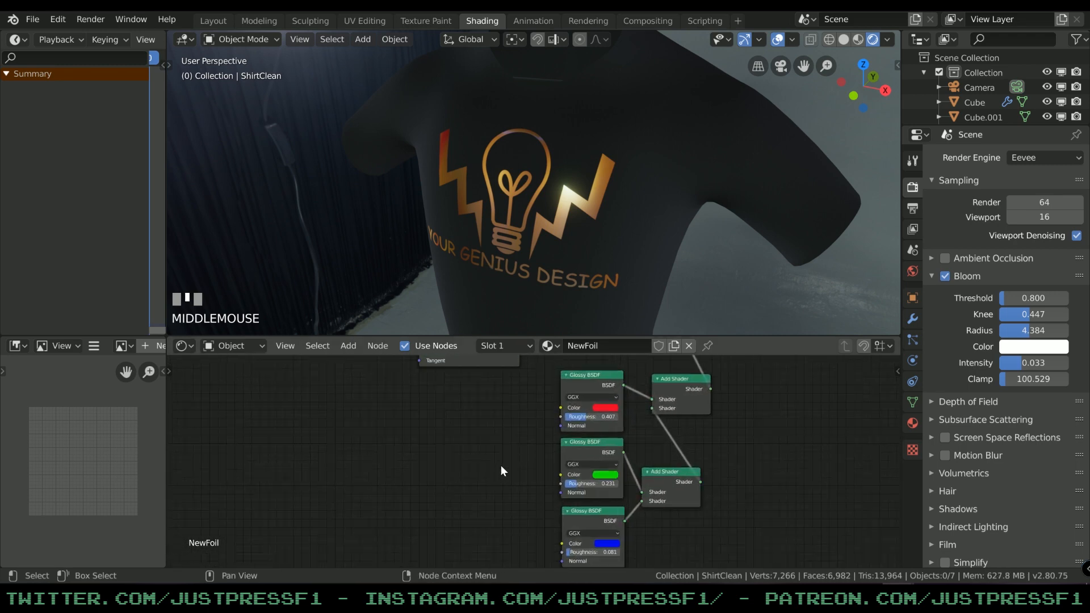
{"action": "mouse_move", "coordinate": [465, 446]}
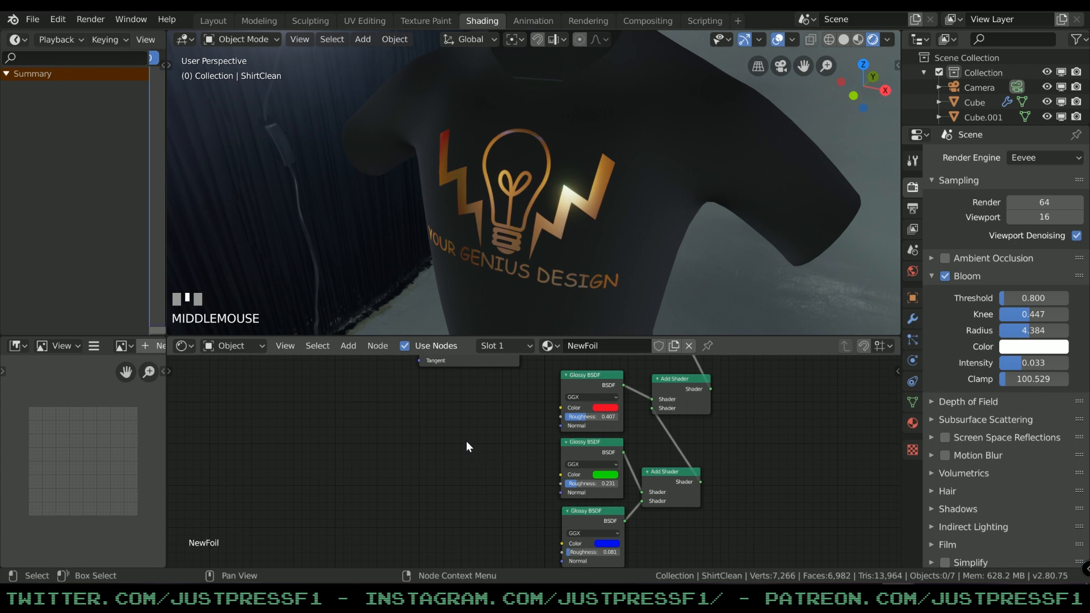
{"action": "mouse_move", "coordinate": [552, 420]}
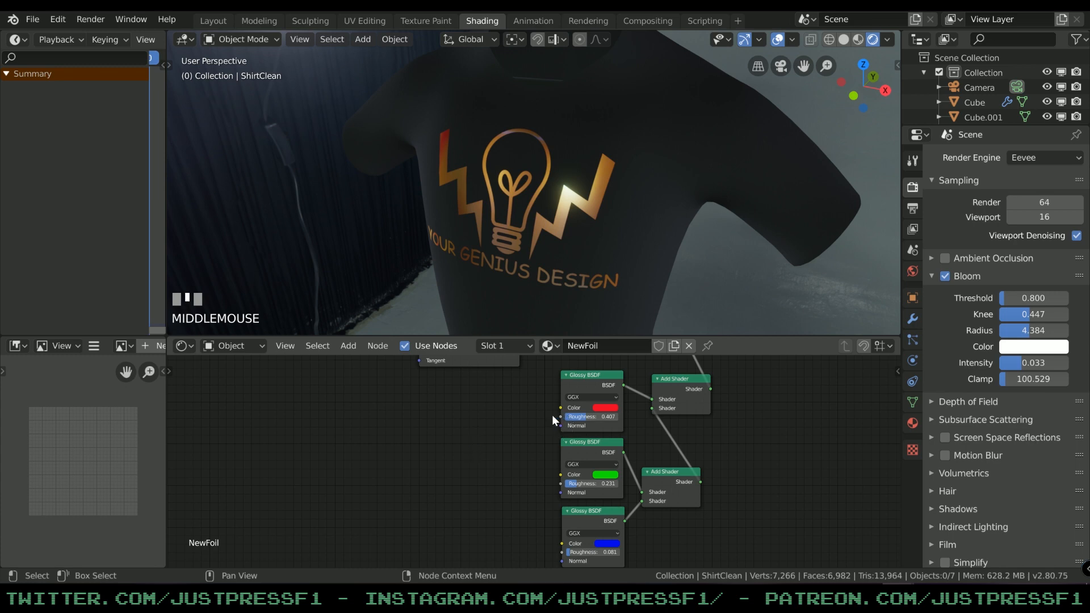
{"action": "mouse_move", "coordinate": [466, 367]}
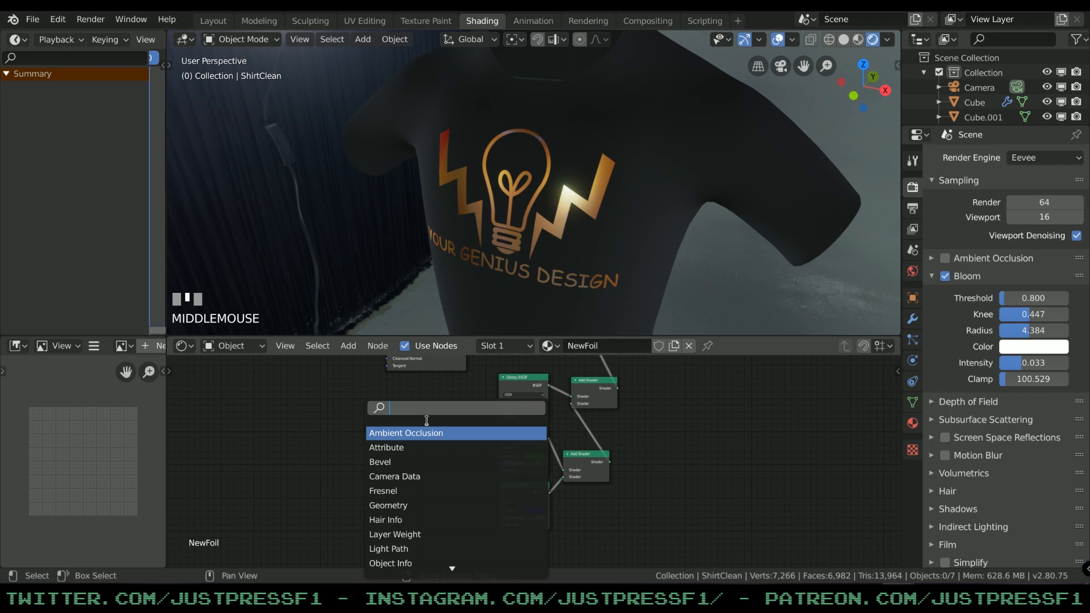
- Add a Voronoi Texture with a larger scale feeding the red Glossy BSDF
{"action": "type", "text": "VOR"}
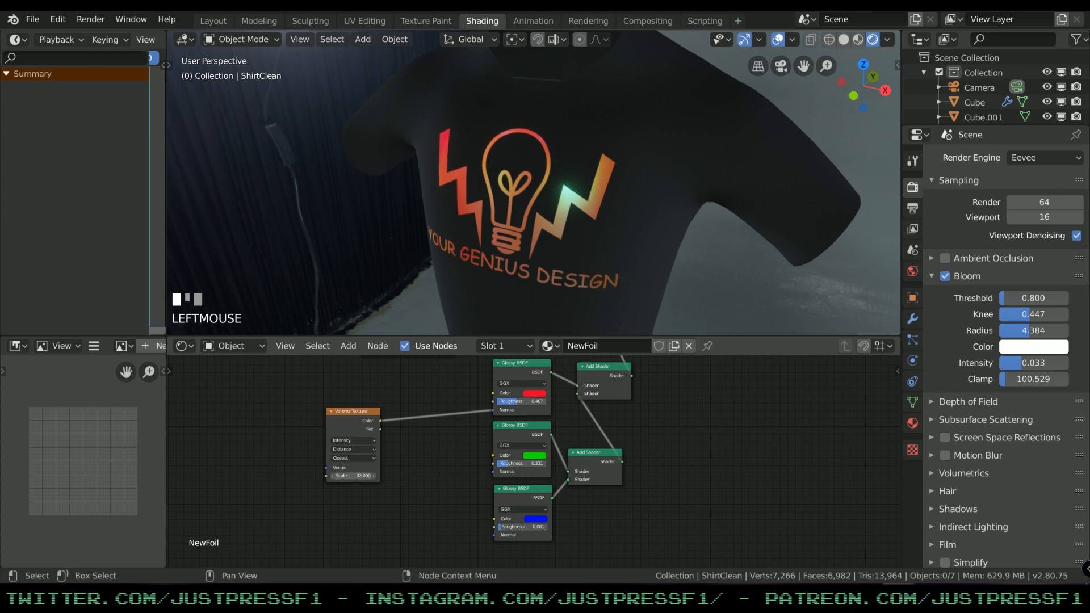
{"action": "left_click_drag", "start_coordinate": [353, 476], "coordinate": [368, 476]}
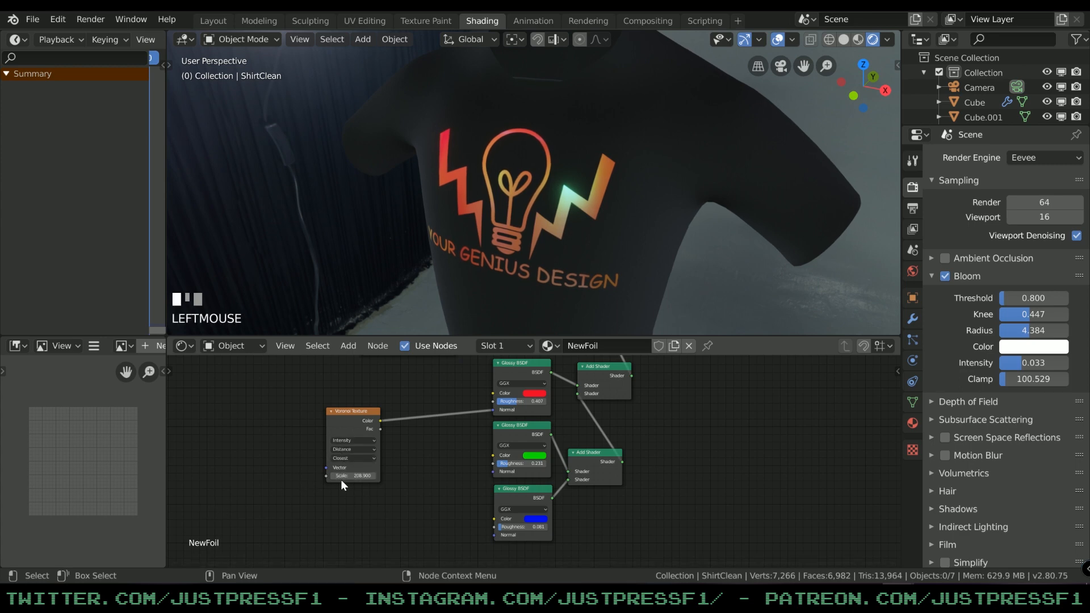
{"action": "left_click", "coordinate": [347, 346]}
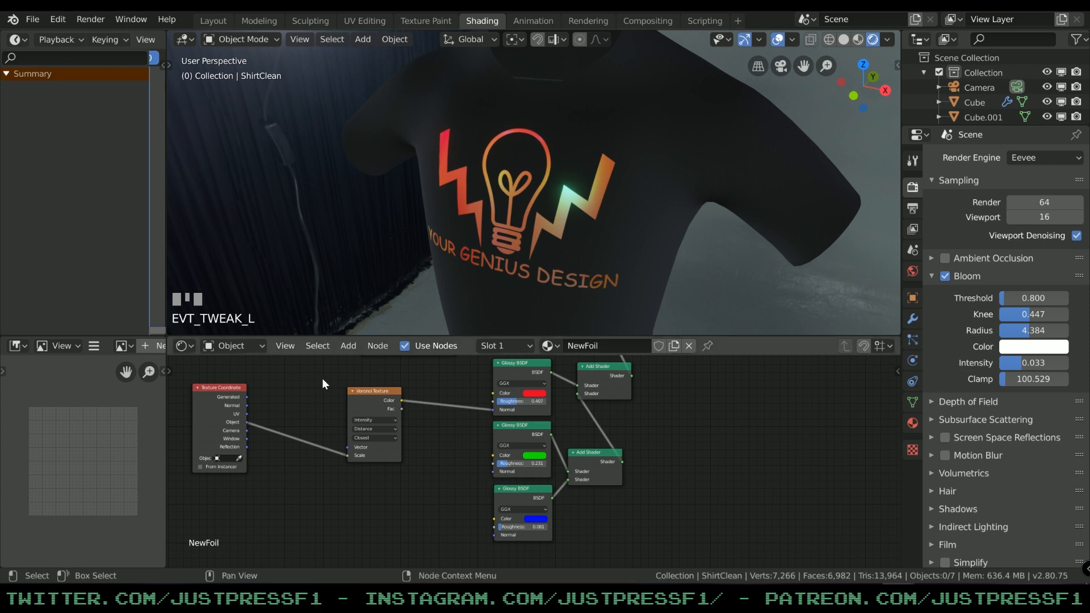
- Insert a Mapping node between Texture Coordinate and the Voronoi texture, rearranging links
{"action": "left_click", "coordinate": [347, 346]}
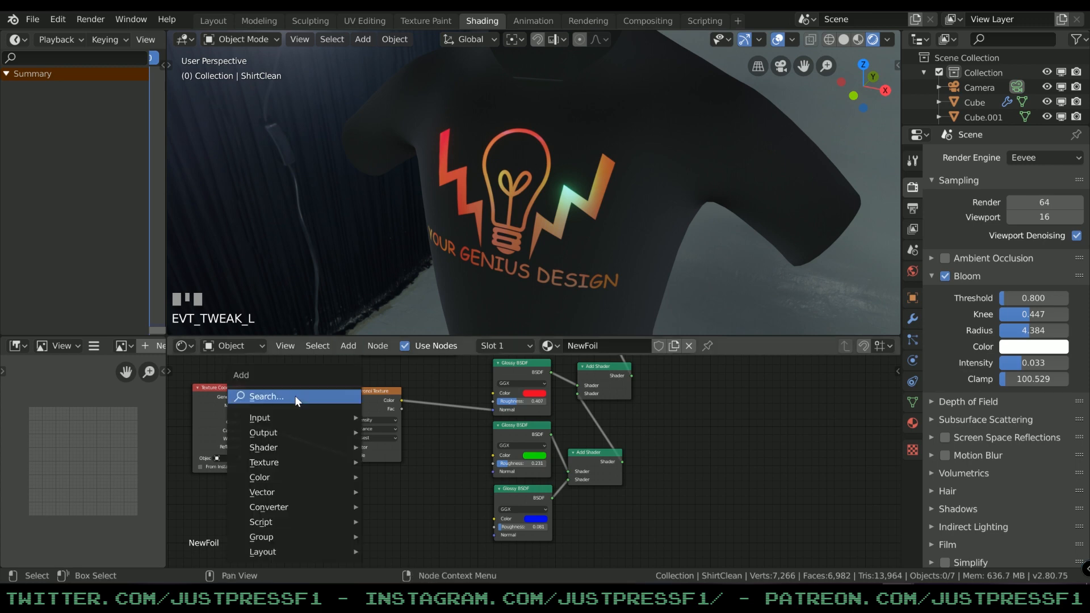
{"action": "type", "text": "MAP"}
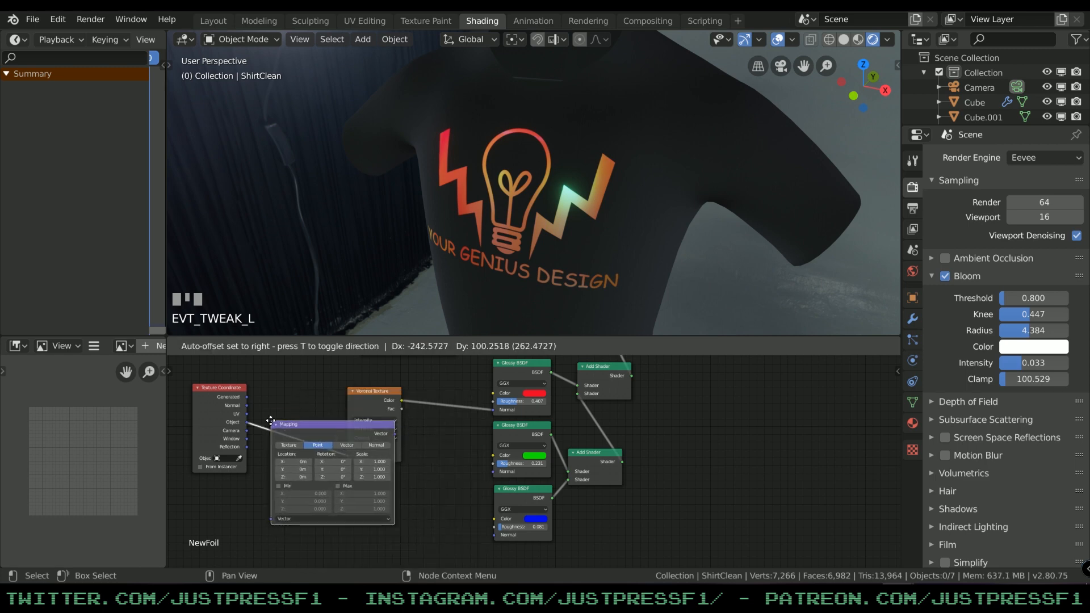
{"action": "left_click_drag", "start_coordinate": [289, 423], "coordinate": [332, 496]}
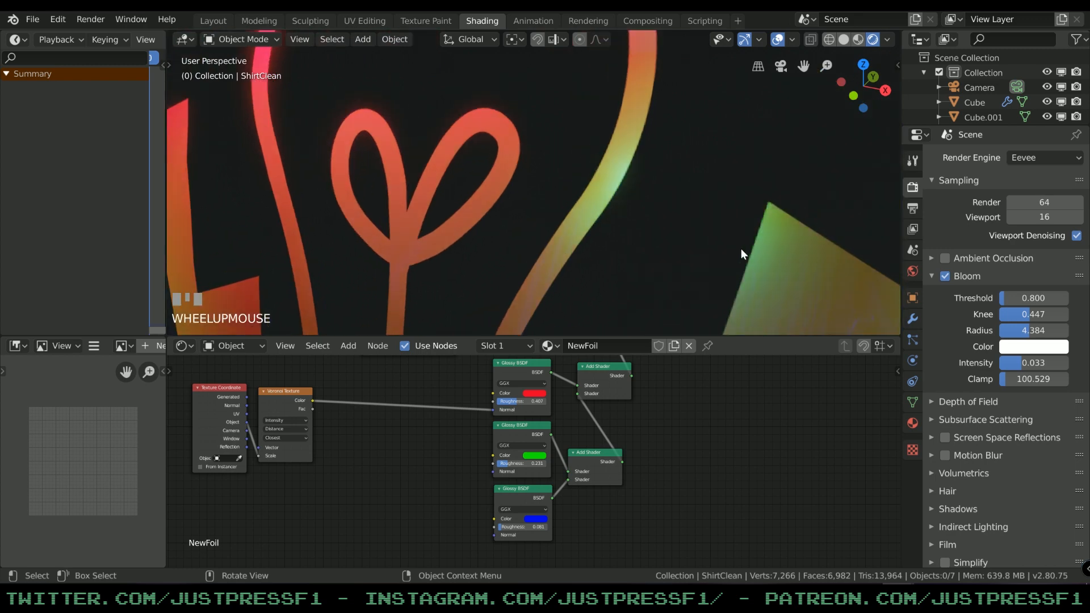
{"action": "scroll", "scroll_direction": "down", "scroll_amount": 3}
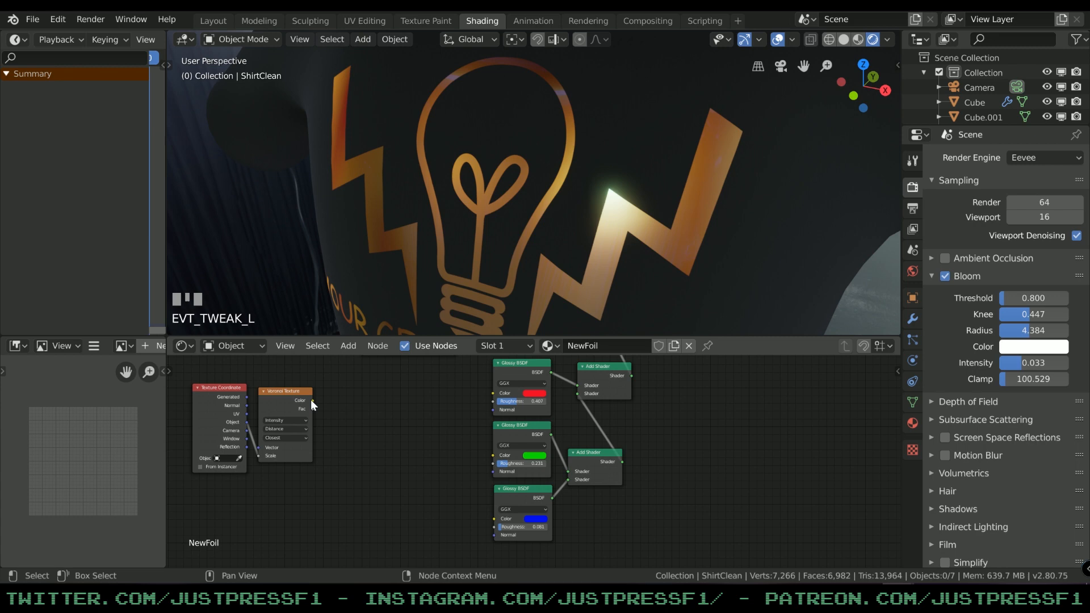
{"action": "left_click_drag", "start_coordinate": [312, 400], "coordinate": [408, 536]}
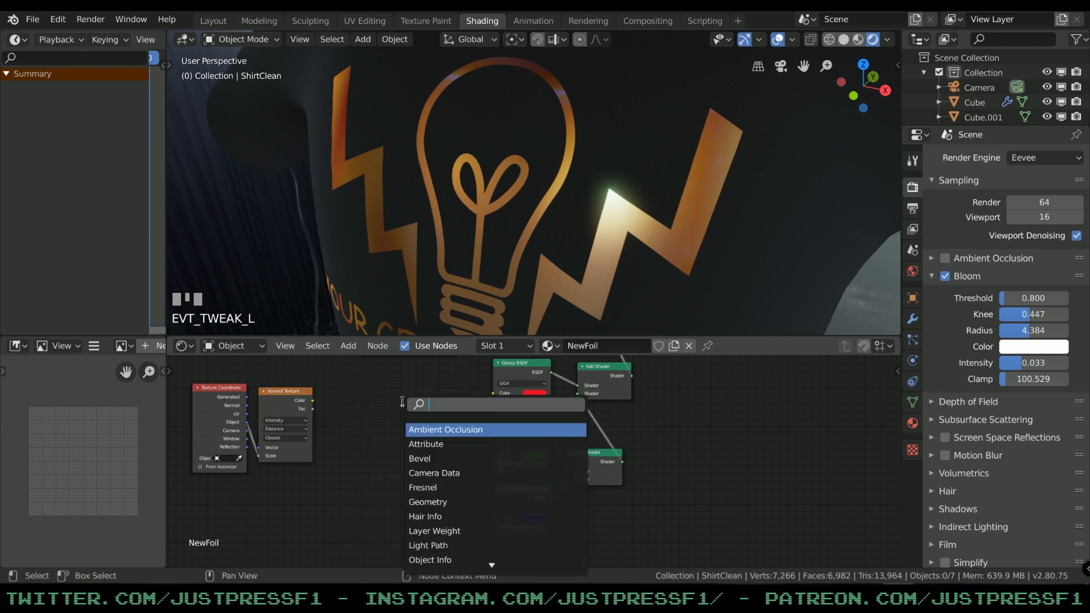
- Add a Normal Map node passing Voronoi colour into the three glossy shaders
{"action": "type", "text": "NOR"}
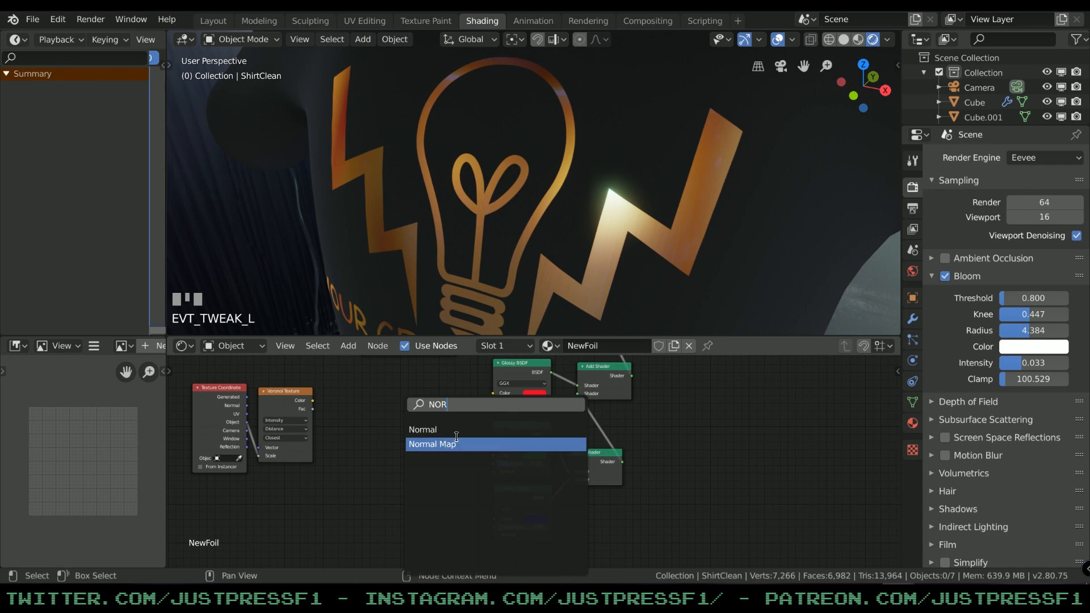
{"action": "left_click", "coordinate": [433, 443]}
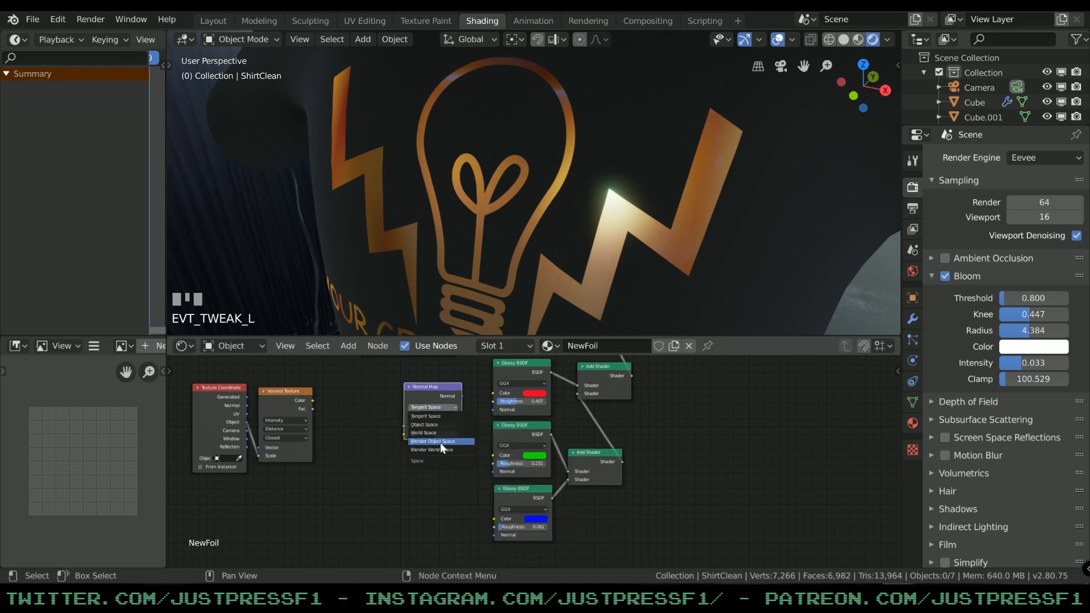
{"action": "mouse_move", "coordinate": [443, 425]}
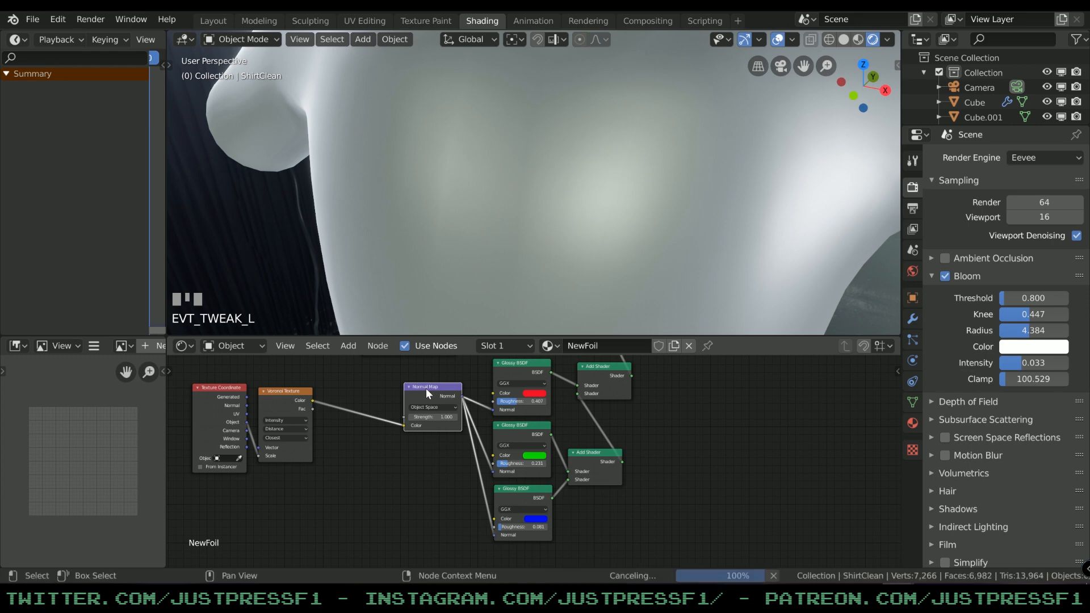
{"action": "left_click", "coordinate": [284, 420]}
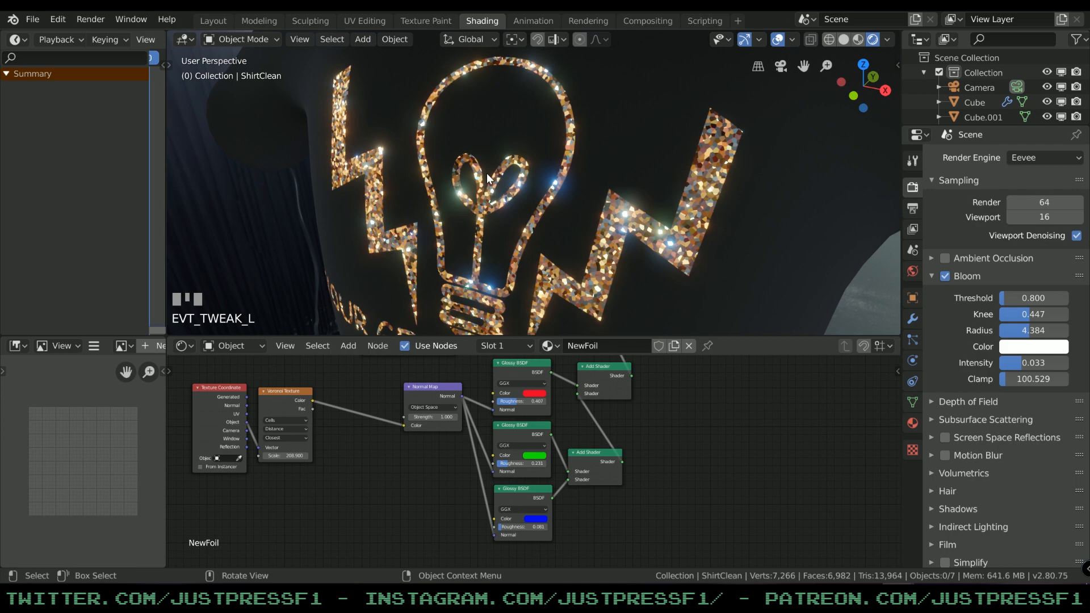
- Inspect the glitter up close and set Normal Map Strength to 0.5
{"action": "scroll", "scroll_direction": "up", "scroll_amount": 3}
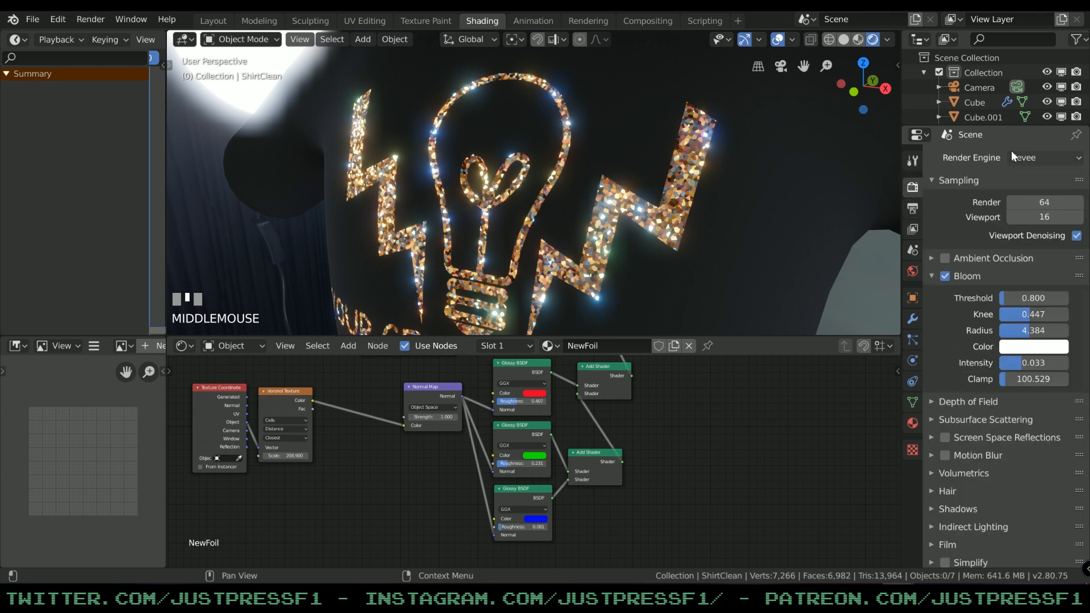
{"action": "left_click", "coordinate": [944, 276]}
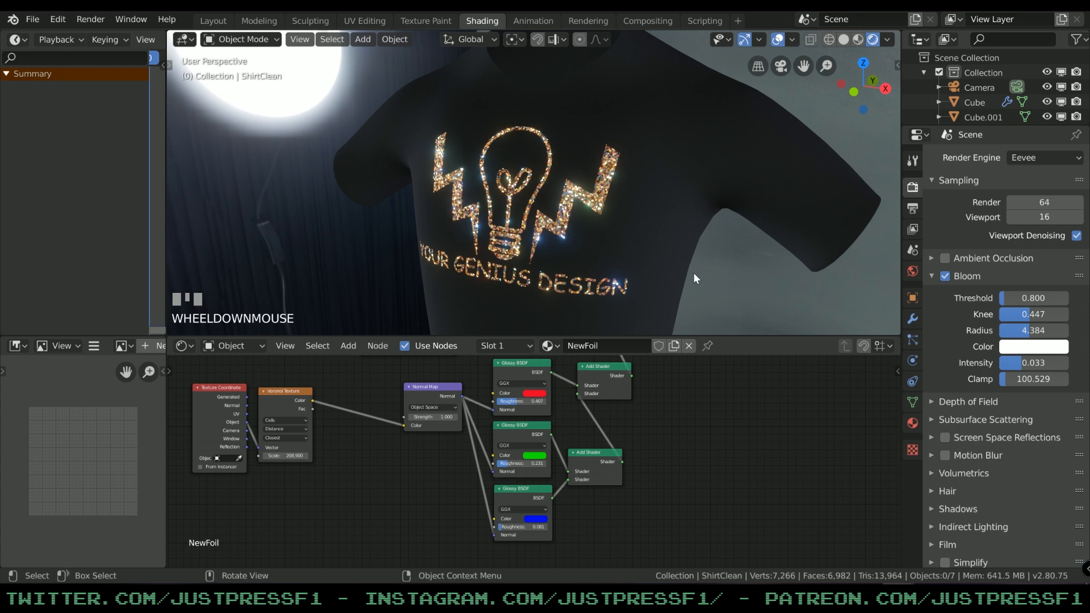
{"action": "scroll", "scroll_direction": "up", "scroll_amount": 3}
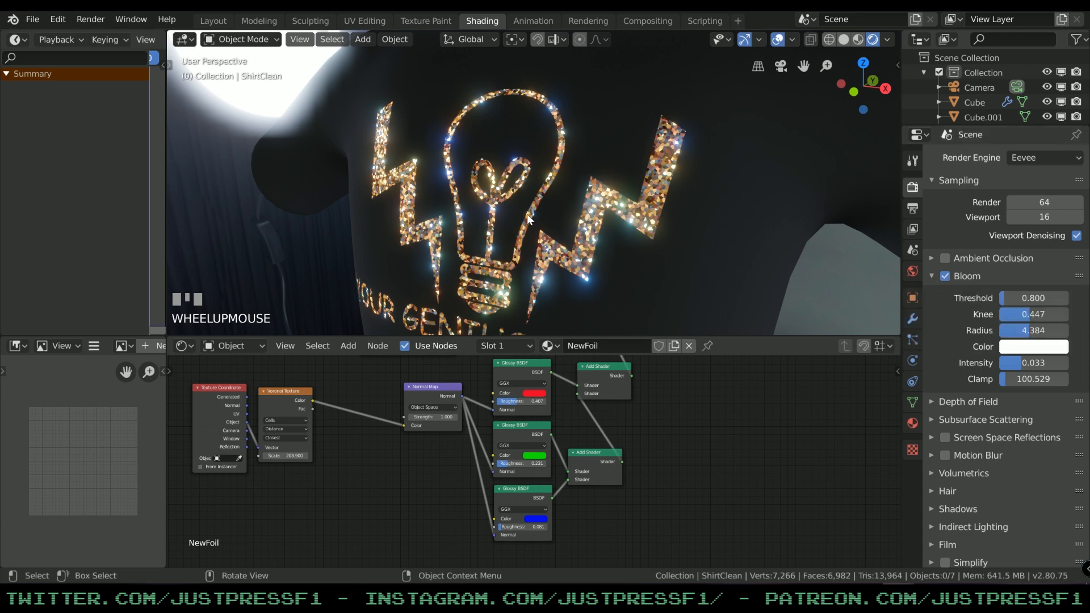
{"action": "mouse_move", "coordinate": [528, 229]}
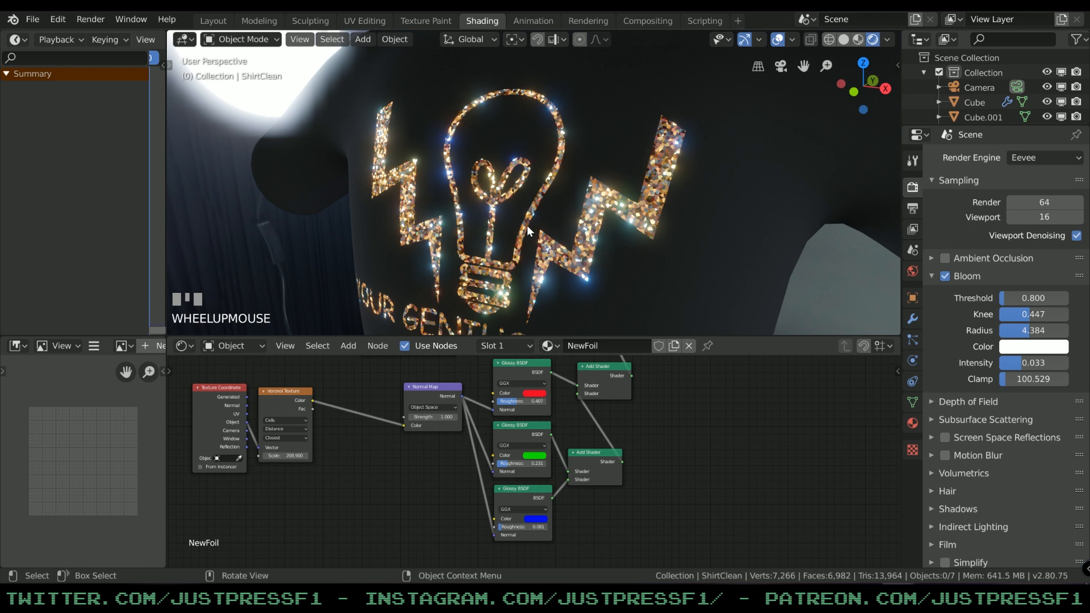
{"action": "mouse_move", "coordinate": [533, 234]}
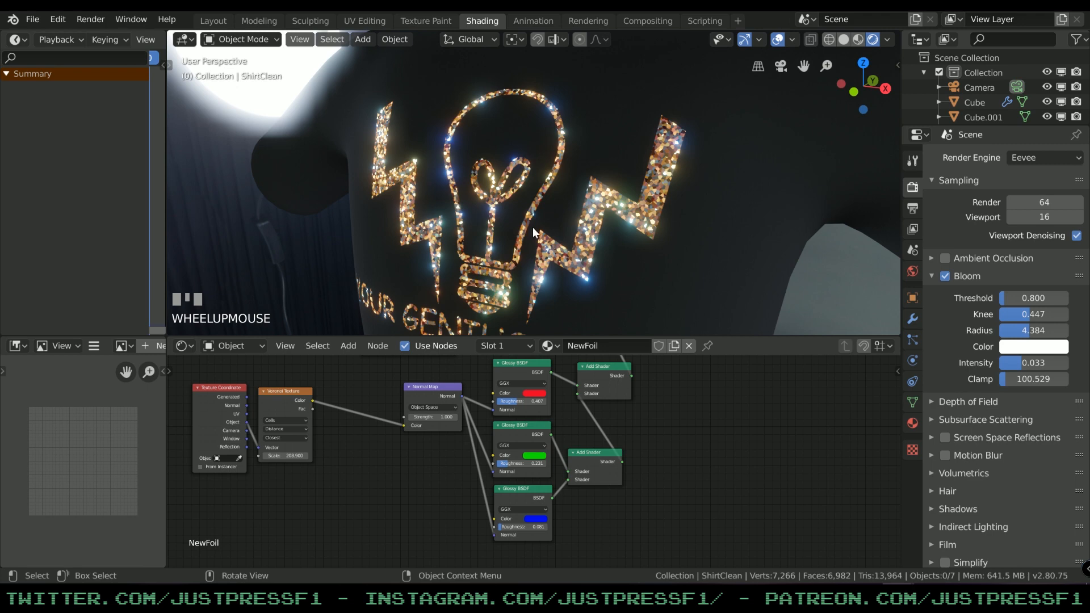
{"action": "mouse_move", "coordinate": [504, 228]}
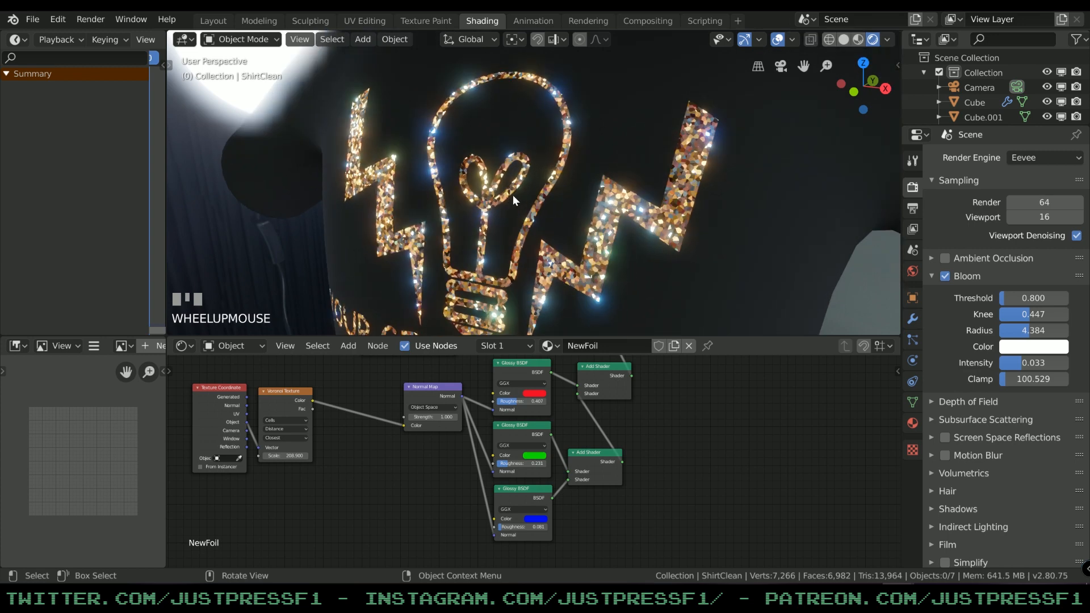
{"action": "left_click_drag", "start_coordinate": [515, 202], "coordinate": [552, 240]}
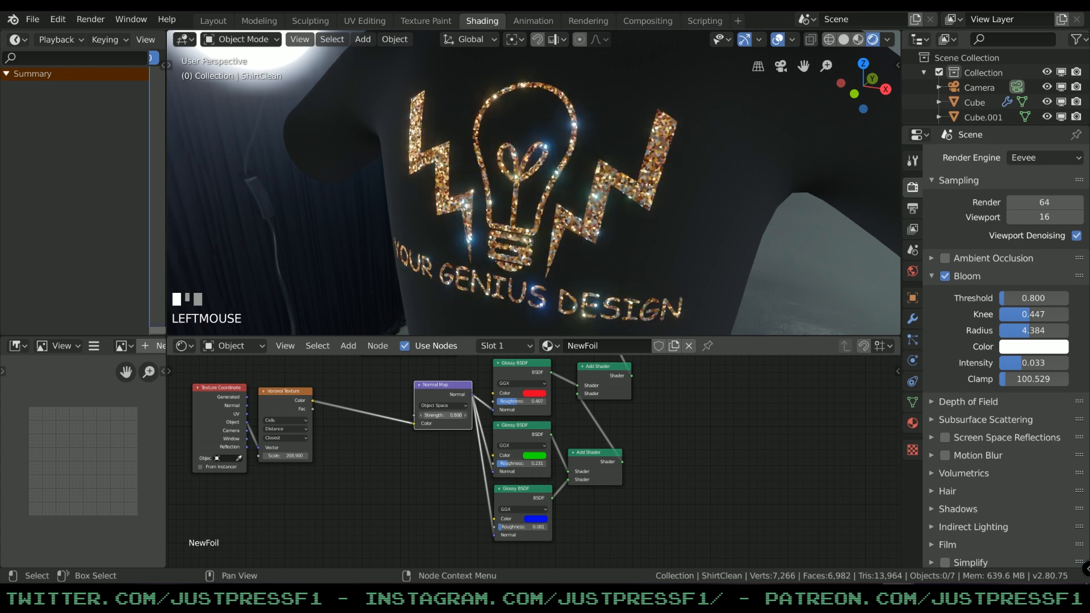
- Move the Normal Map node aside to make room for a Noise Texture
{"action": "left_click_drag", "start_coordinate": [455, 414], "coordinate": [456, 415]}
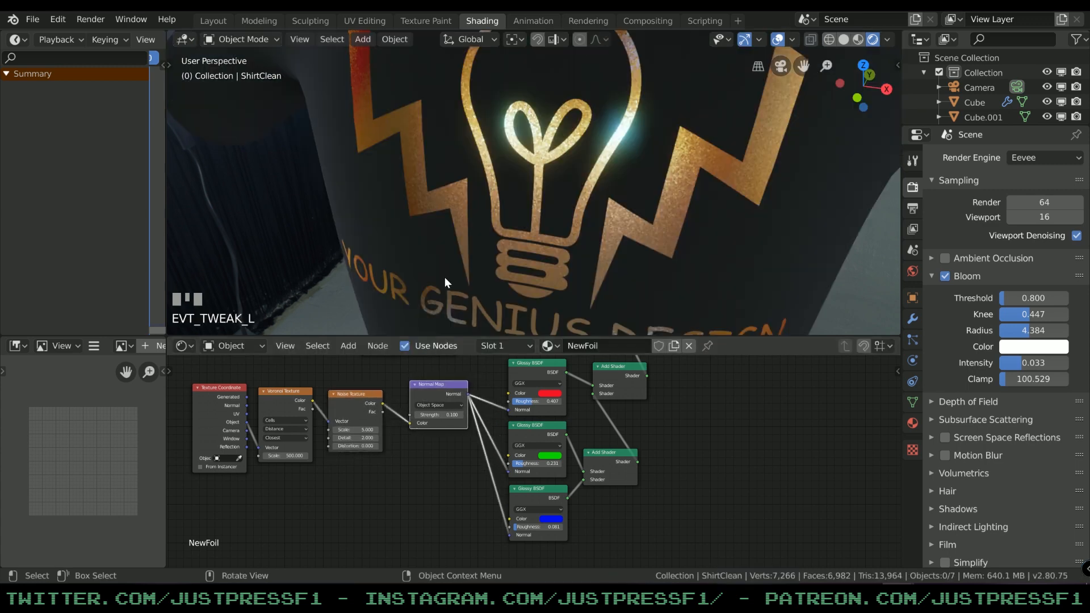
- Set Noise Texture scale 24.2 and detail 18, undoing the distortion change back to 0
{"action": "scroll", "scroll_direction": "up", "scroll_amount": 3}
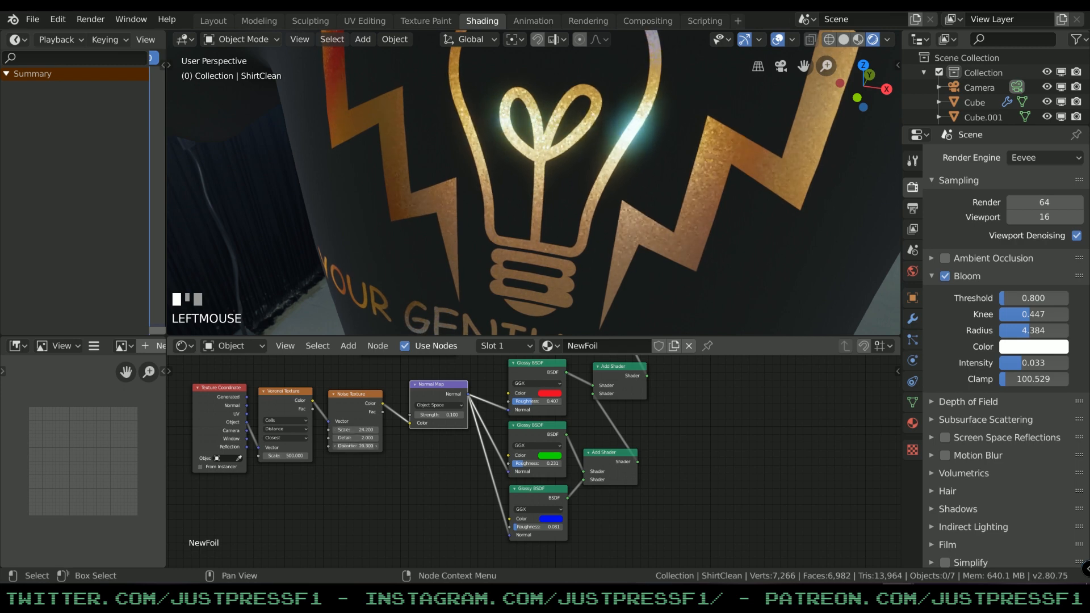
{"action": "key", "text": "ctrl+z"}
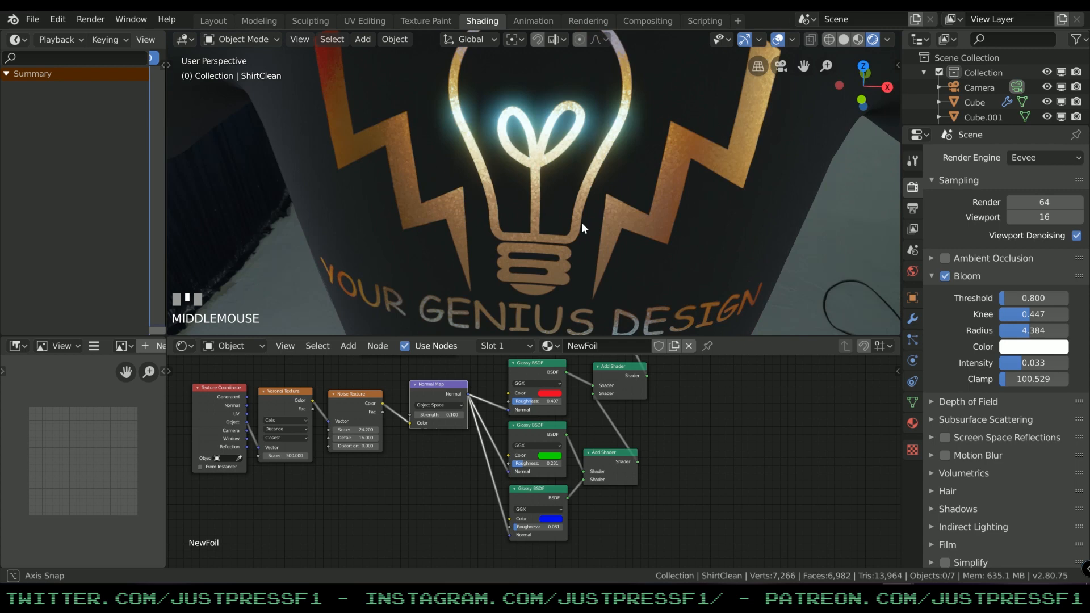
{"action": "scroll", "scroll_direction": "down", "scroll_amount": 3}
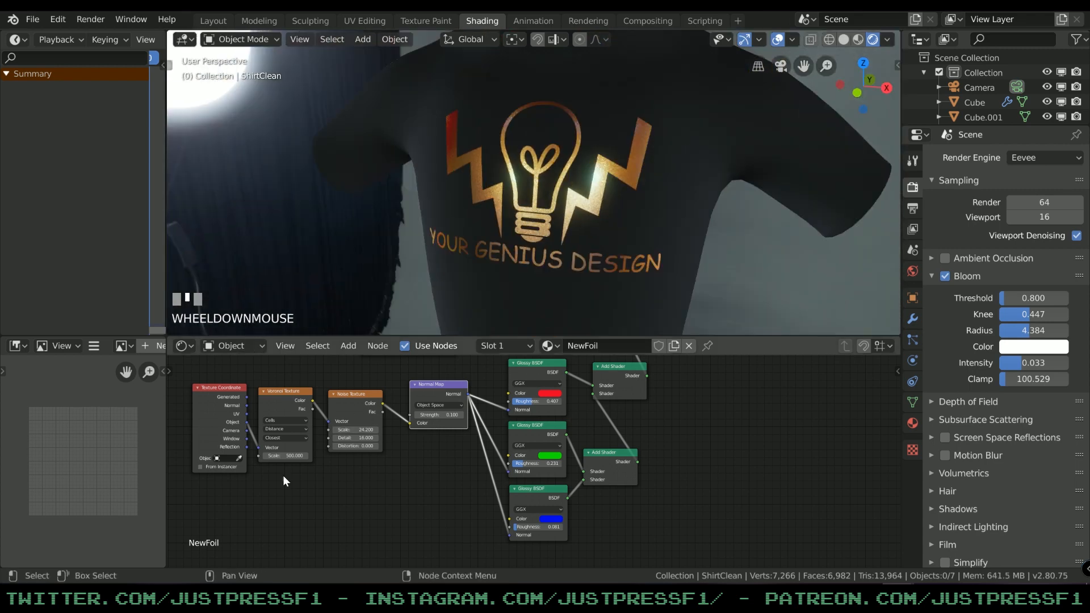
{"action": "mouse_move", "coordinate": [332, 421]}
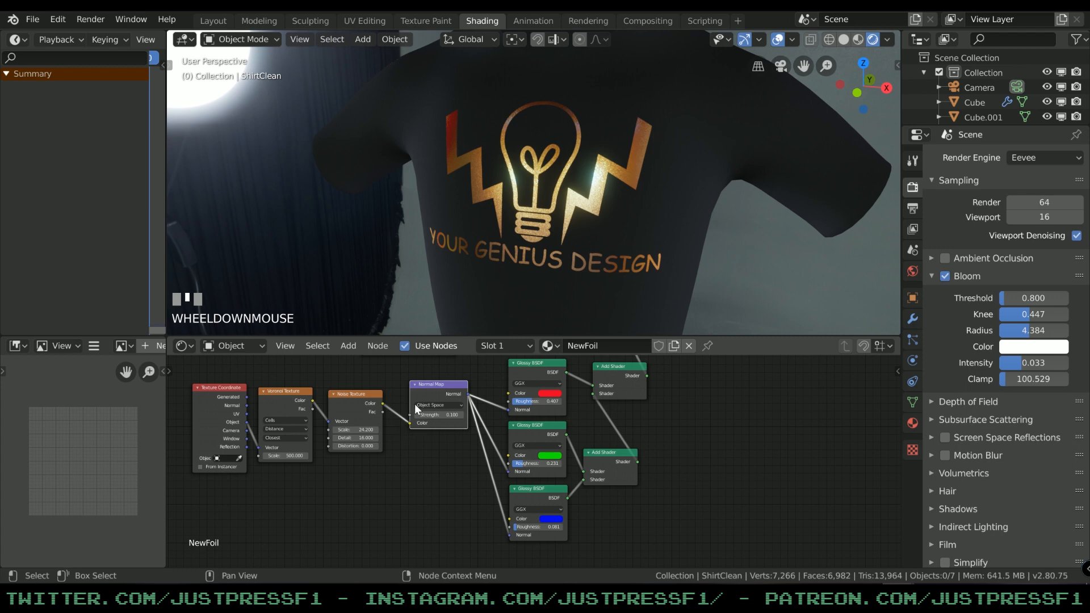
{"action": "mouse_move", "coordinate": [464, 380]}
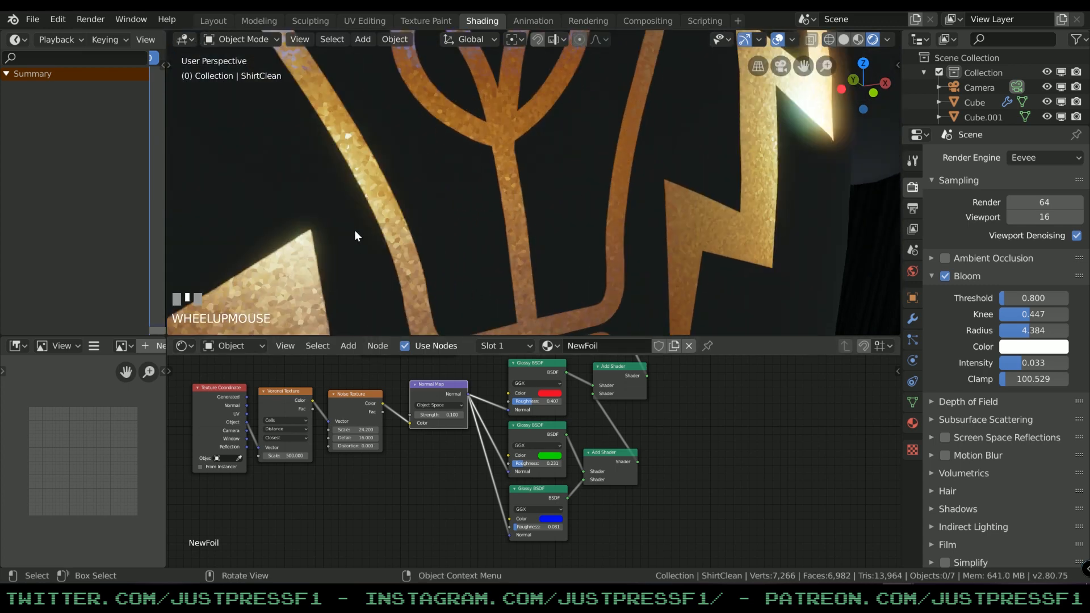
- Set the Voronoi Texture scale to 1000 for much finer glitter cells, then zoom out
{"action": "scroll", "scroll_direction": "down", "scroll_amount": 3}
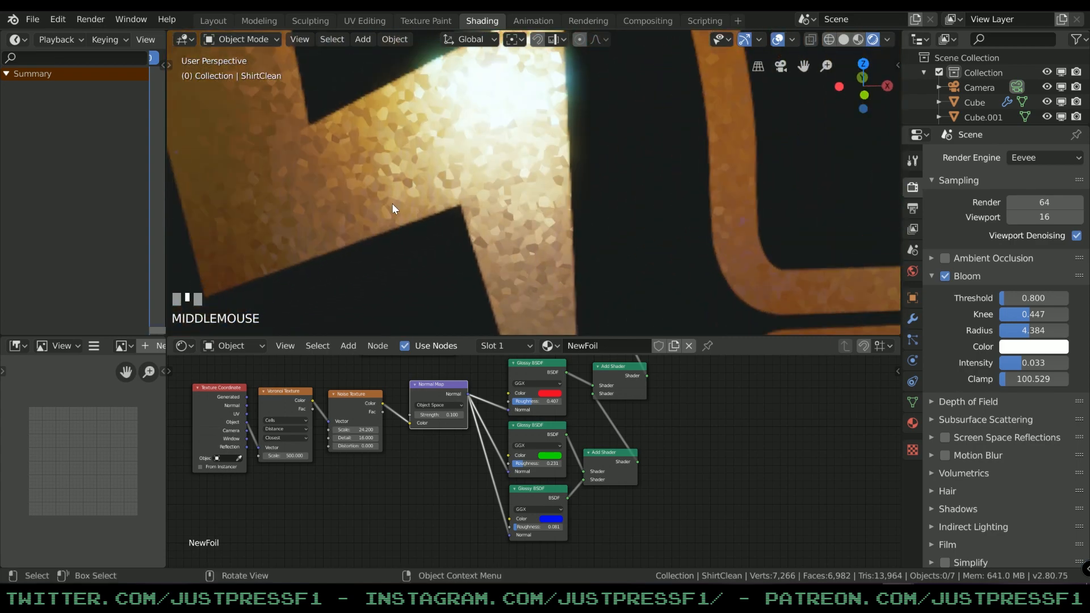
{"action": "left_click", "coordinate": [284, 455]}
{"action": "type", "text": "100"}
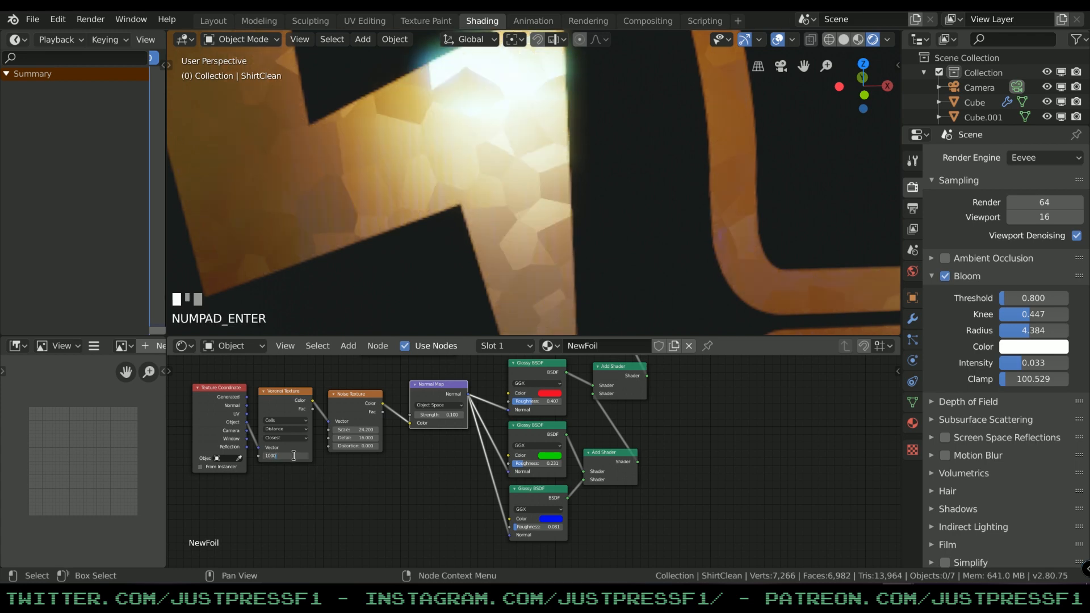
{"action": "scroll", "scroll_direction": "down", "scroll_amount": 3}
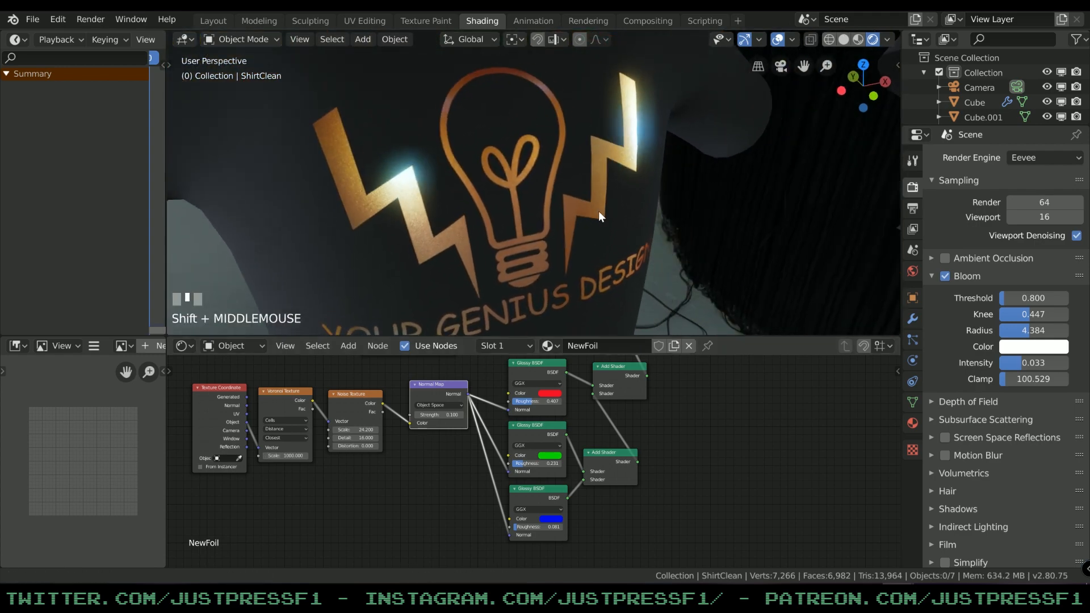
{"action": "scroll", "scroll_direction": "down", "scroll_amount": 3}
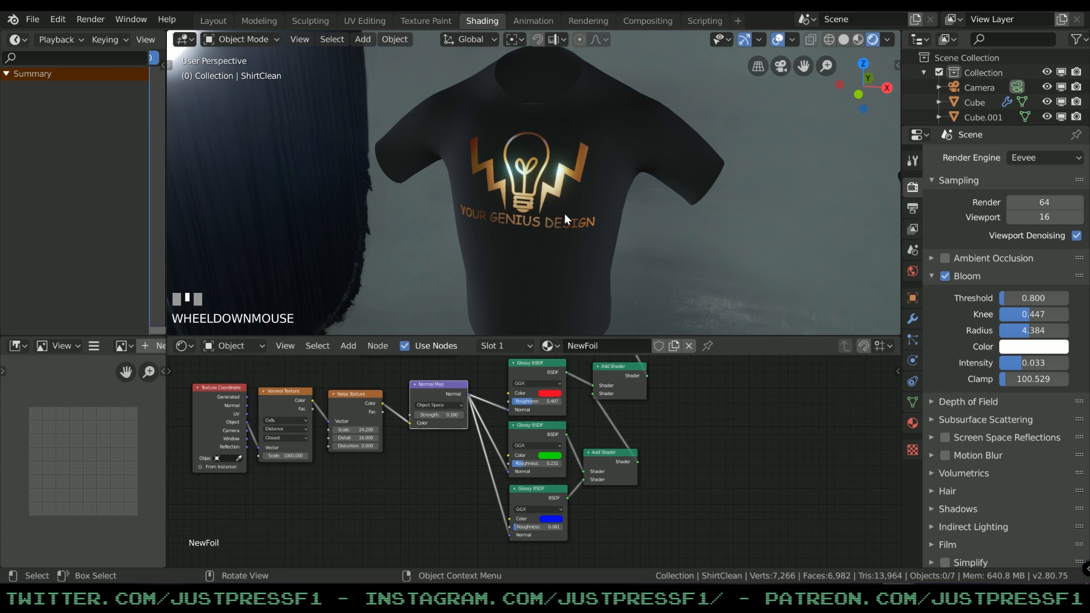